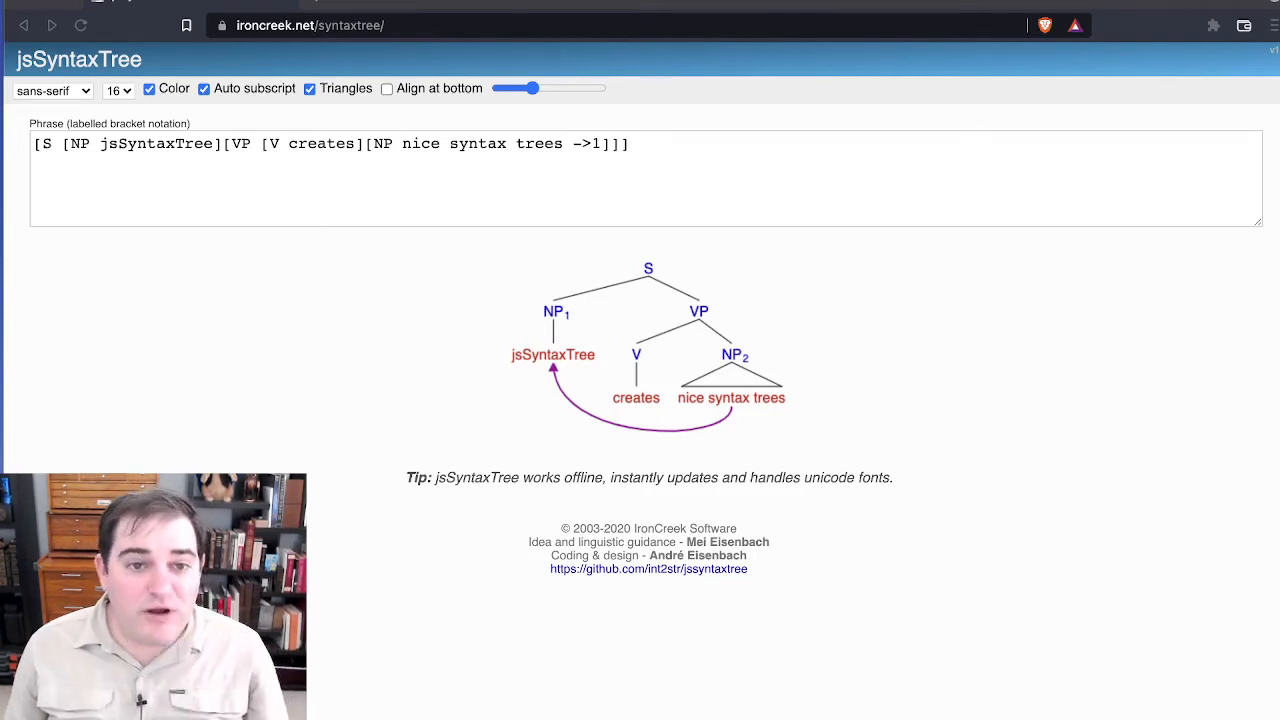
Step: Replace the example bracket phrase with the sentence 'Maria liked that he adopted a kitten'
{"action": "left_click", "coordinate": [412, 176]}
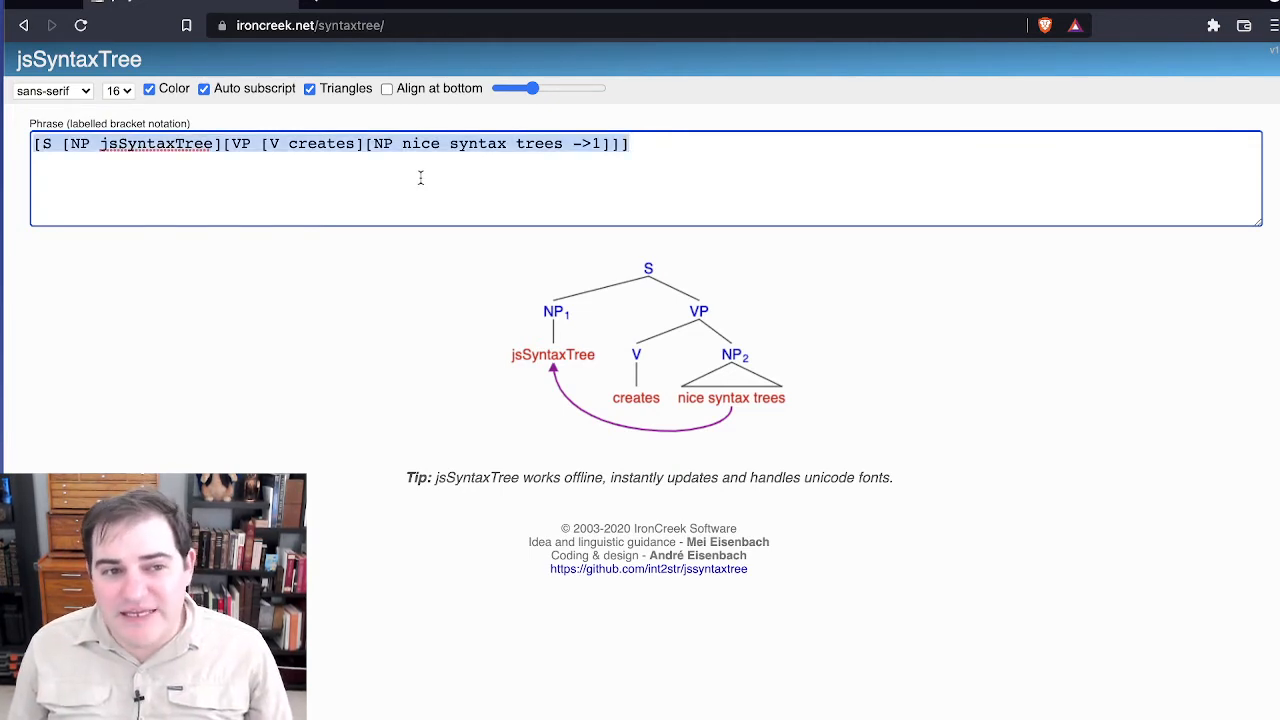
{"action": "type", "text": "Maria liked that he adopted a kitten"}
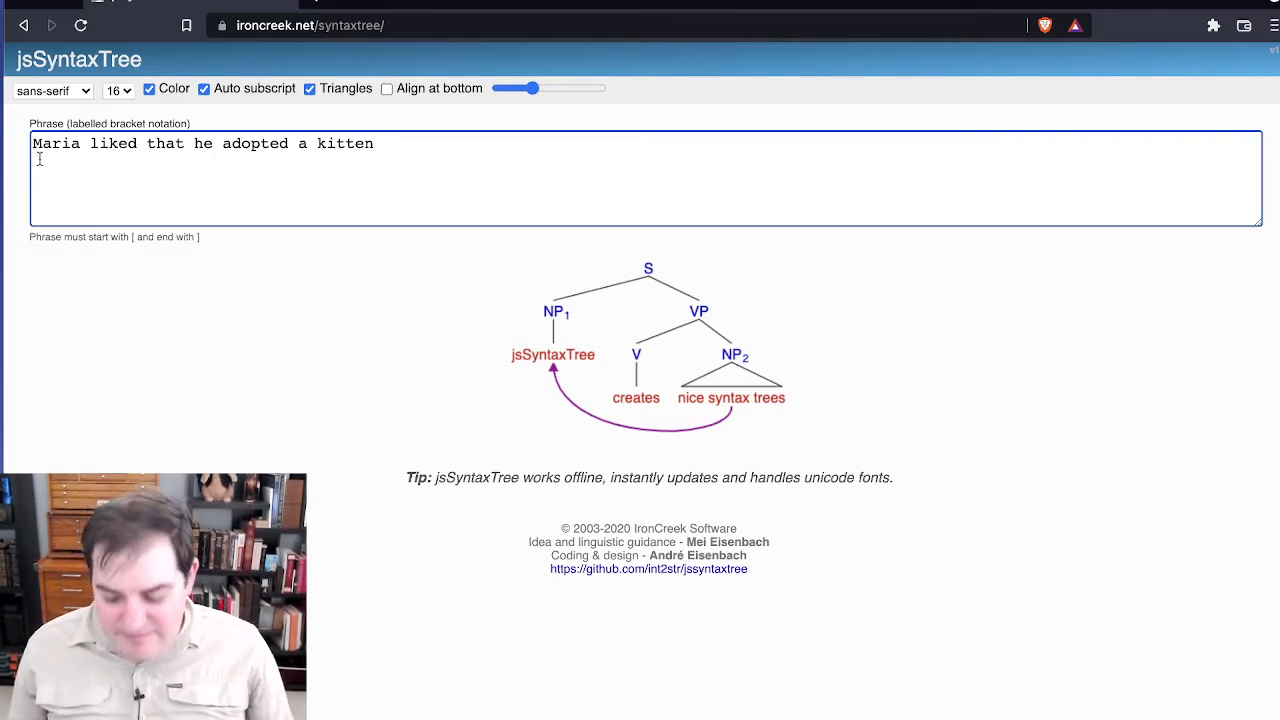
Step: Wrap the whole sentence in brackets labelled S
{"action": "type", "text": "["}
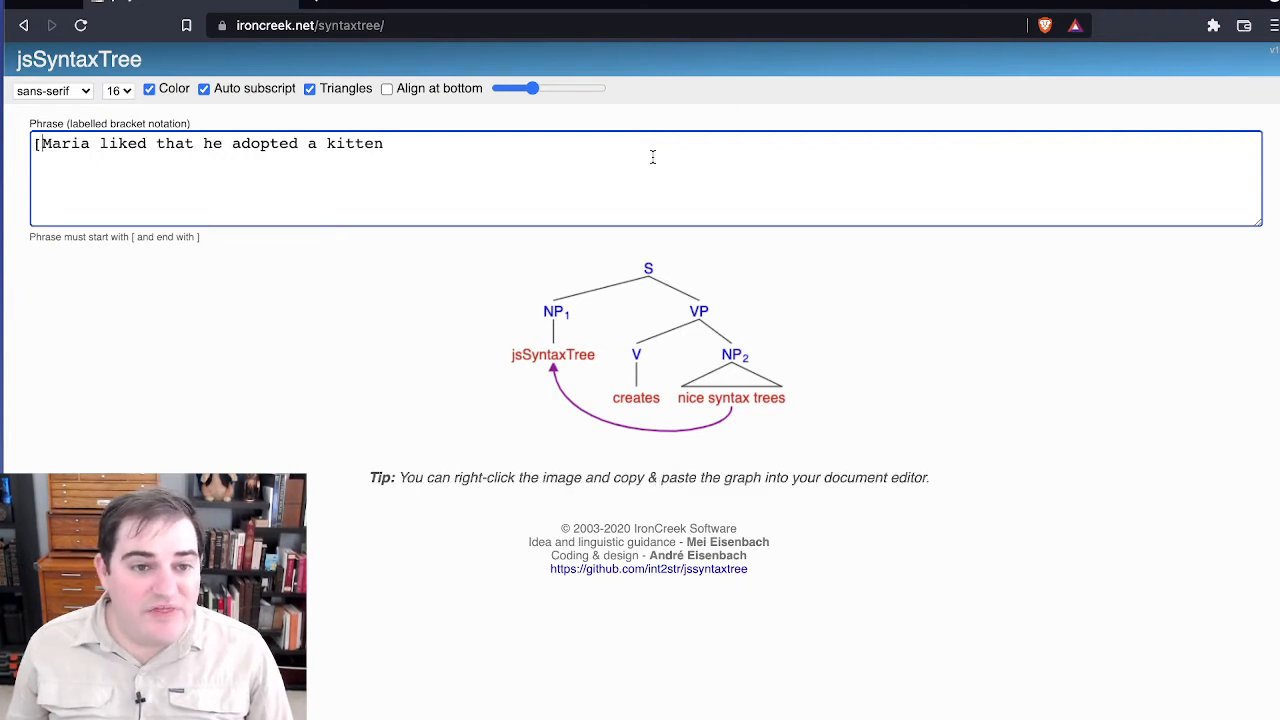
{"action": "type", "text": "]"}
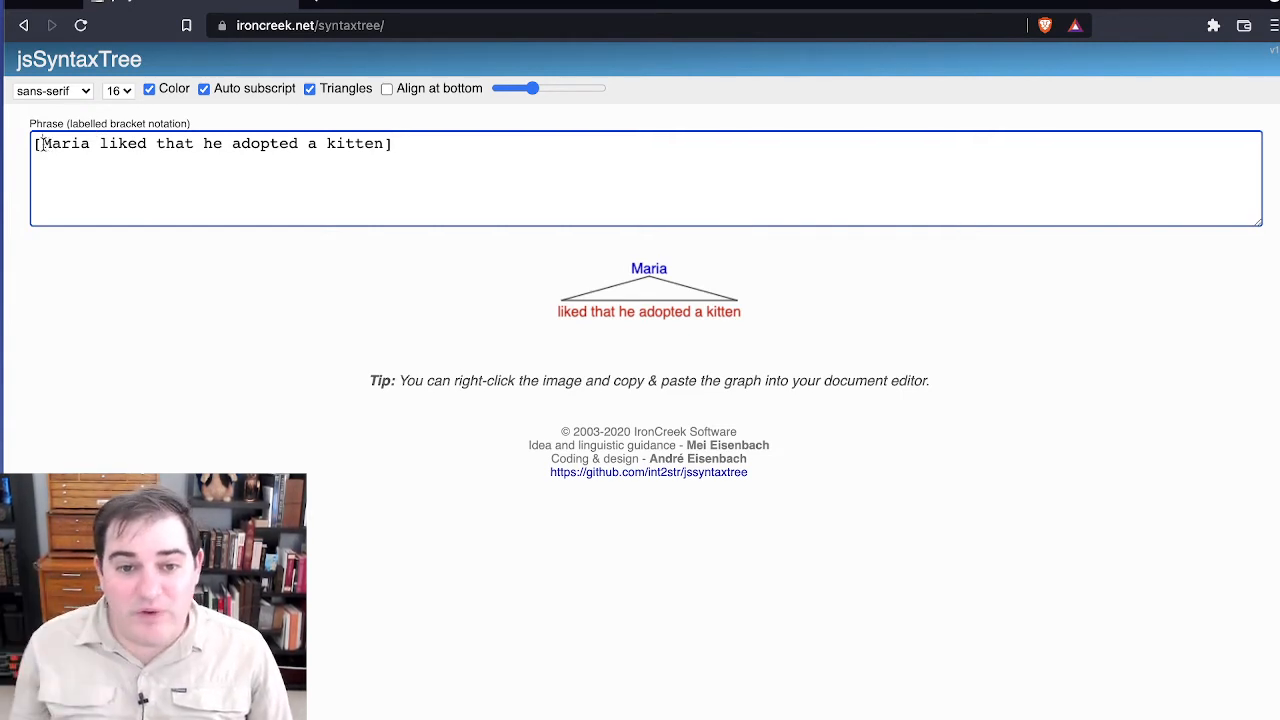
{"action": "type", "text": "["}
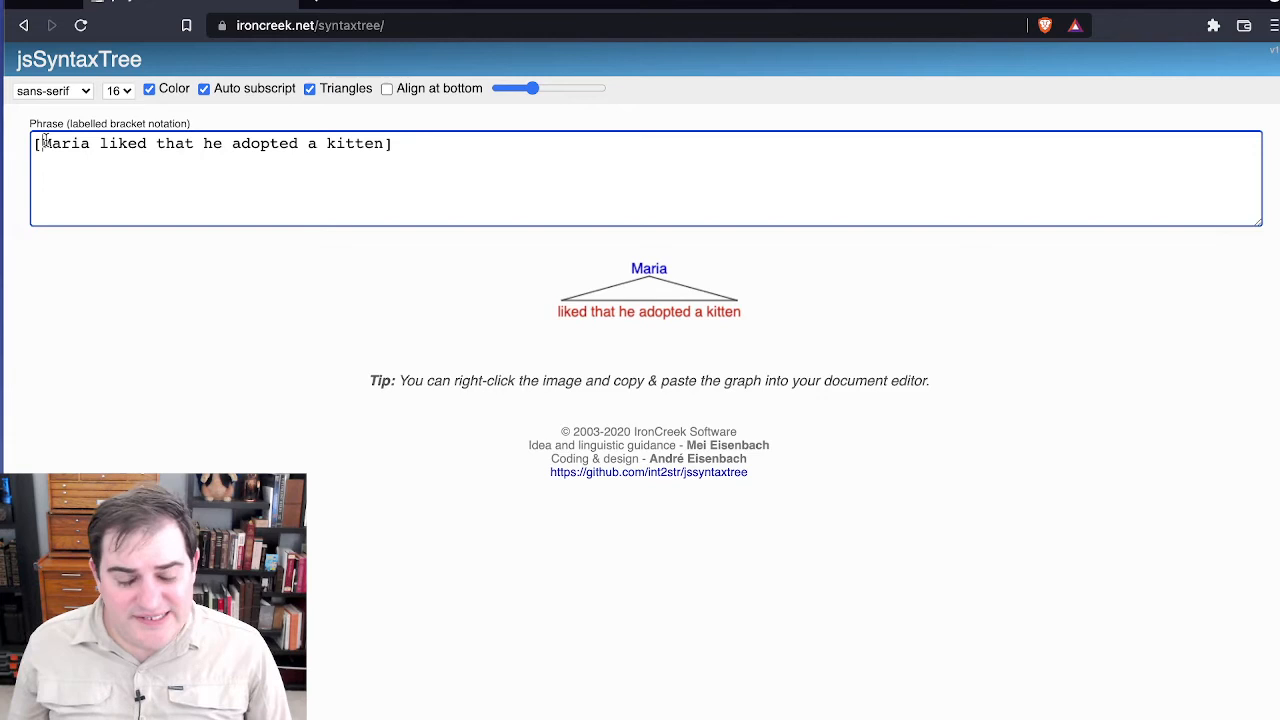
{"action": "type", "text": "S"}
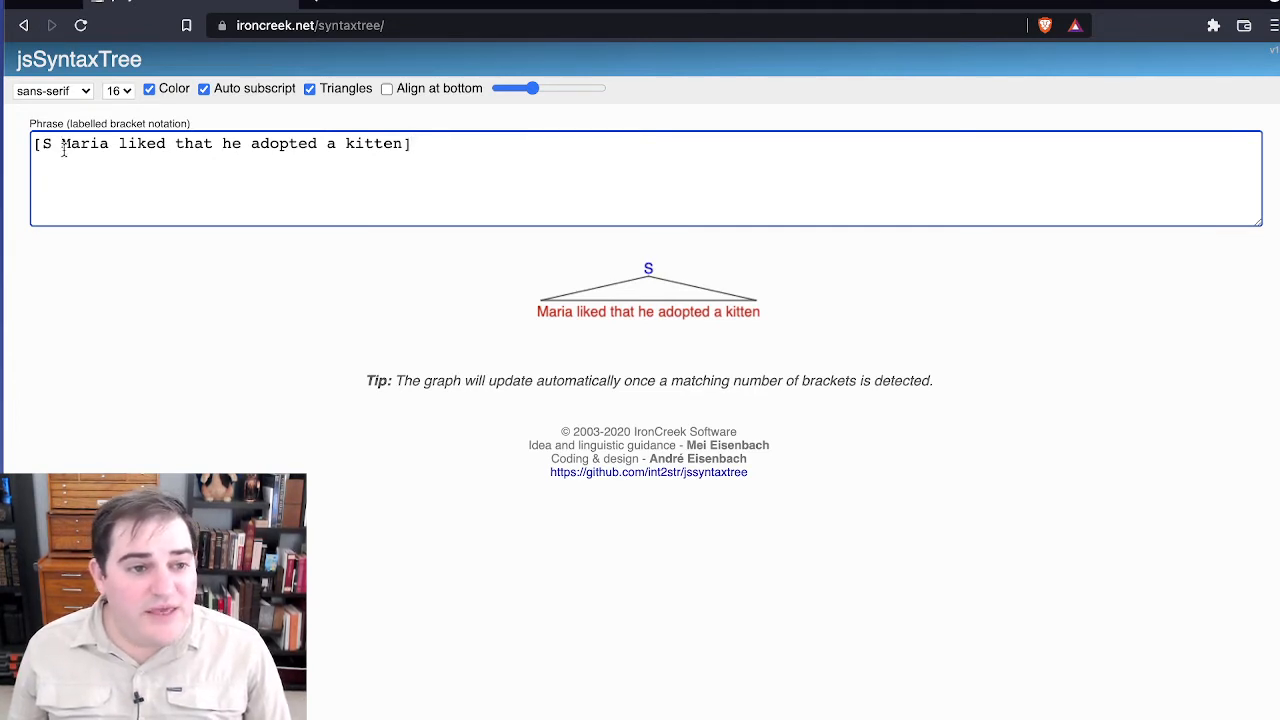
Step: Nest Maria as [NP [N' [N Maria]]] inside the S bracket
{"action": "type", "text": "[Maria]"}
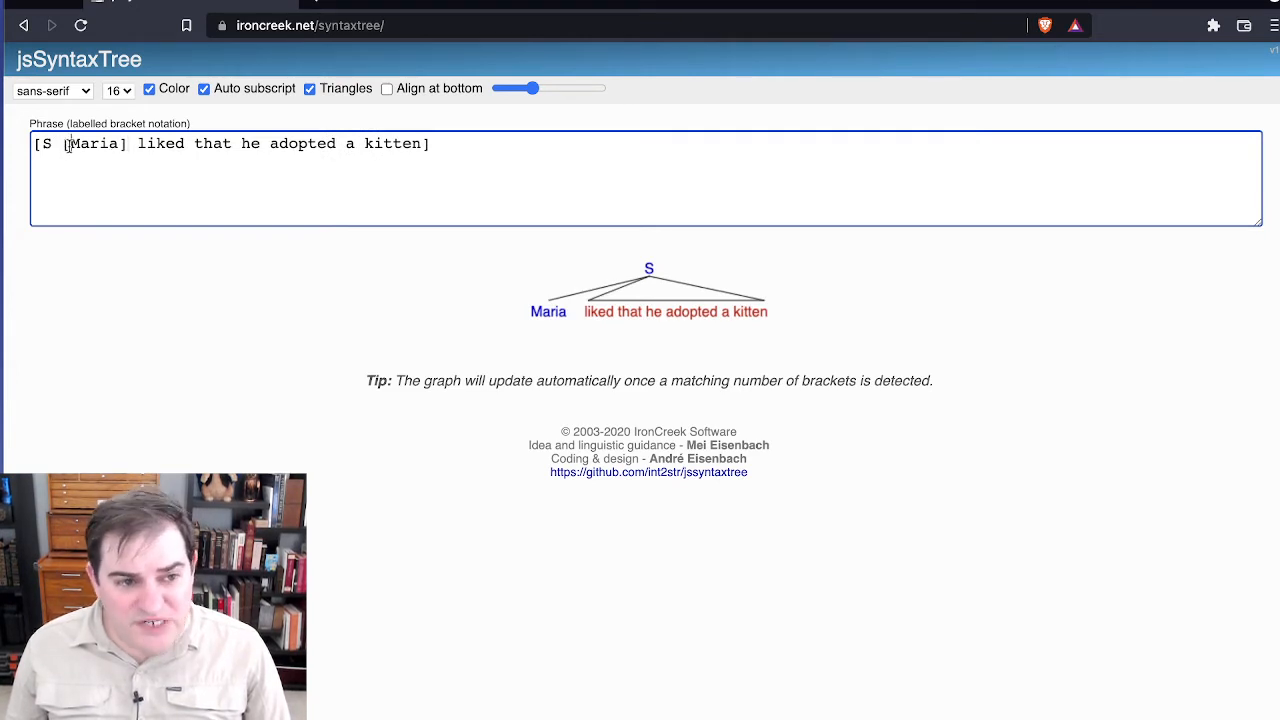
{"action": "type", "text": "NP"}
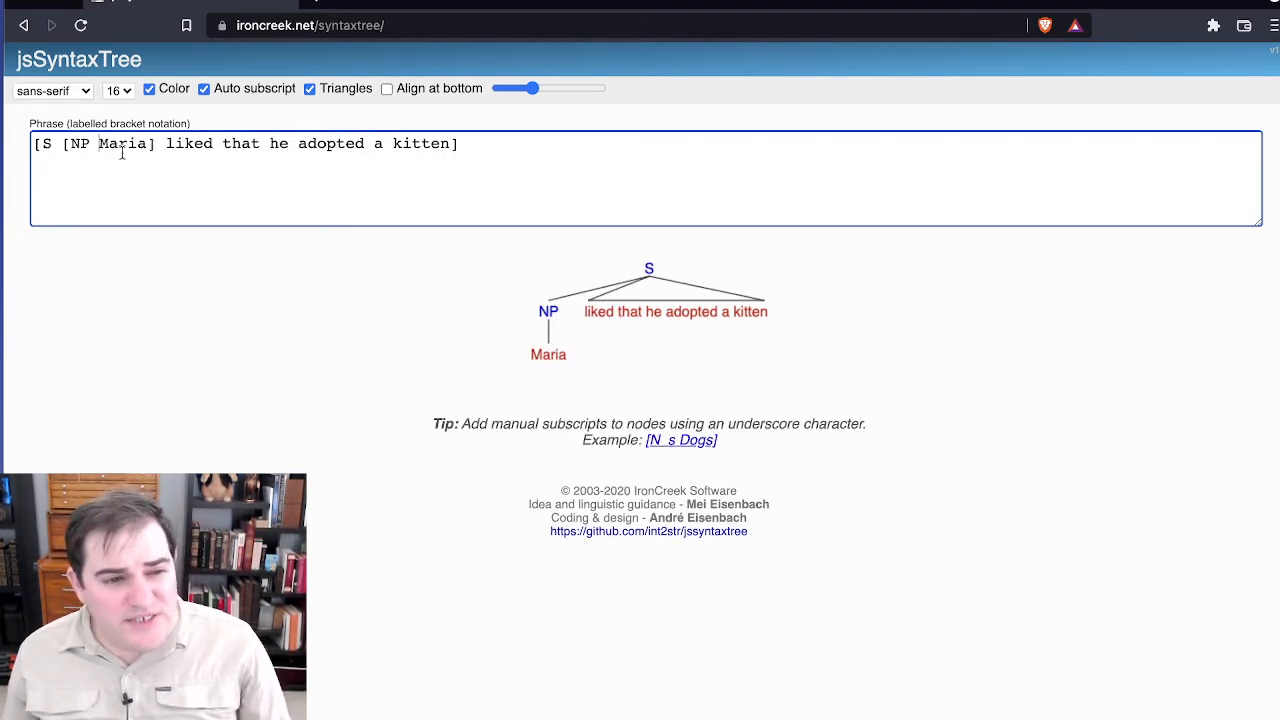
{"action": "type", "text": "["}
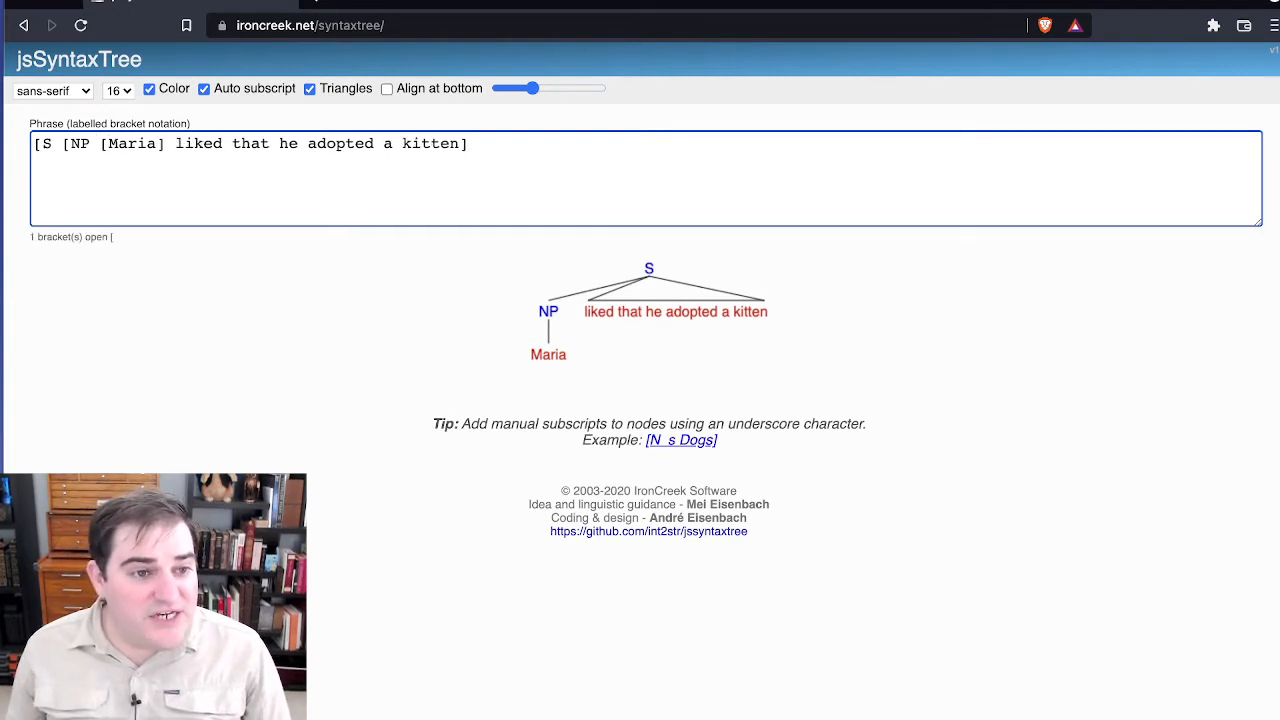
{"action": "type", "text": "[N'"}
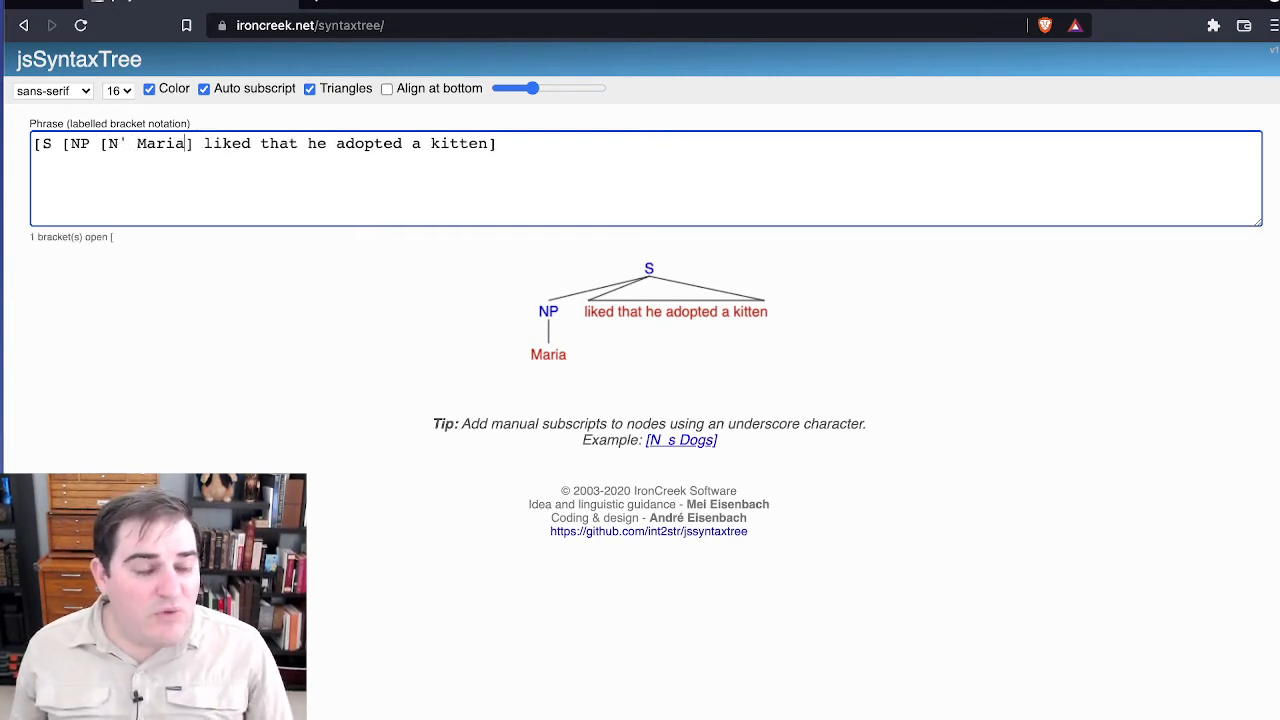
{"action": "type", "text": "]"}
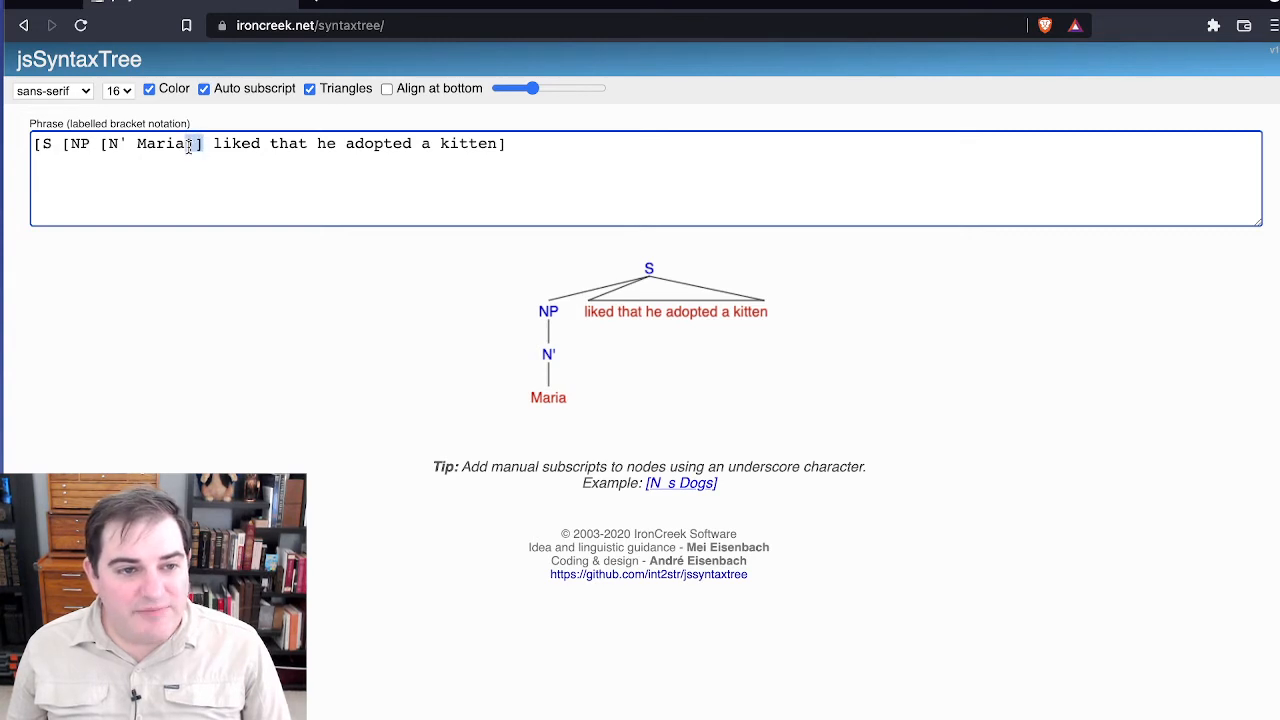
{"action": "double_click", "coordinate": [160, 143]}
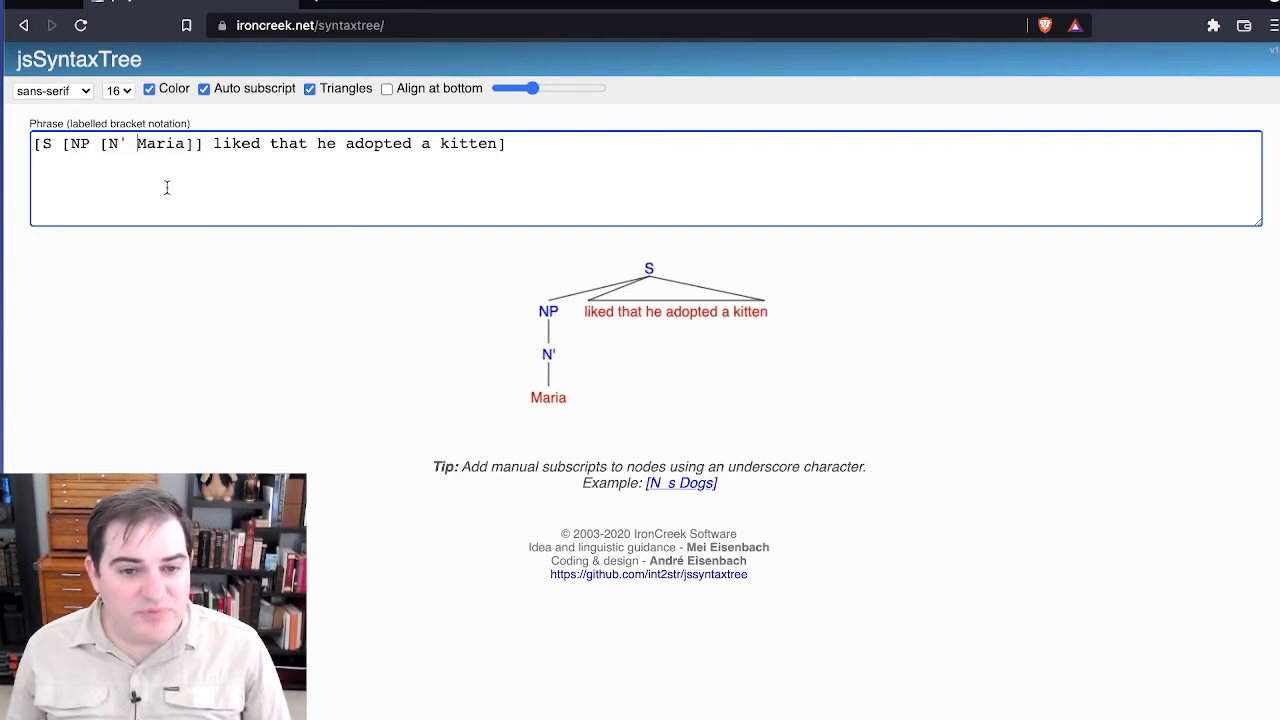
{"action": "type", "text": "[N"}
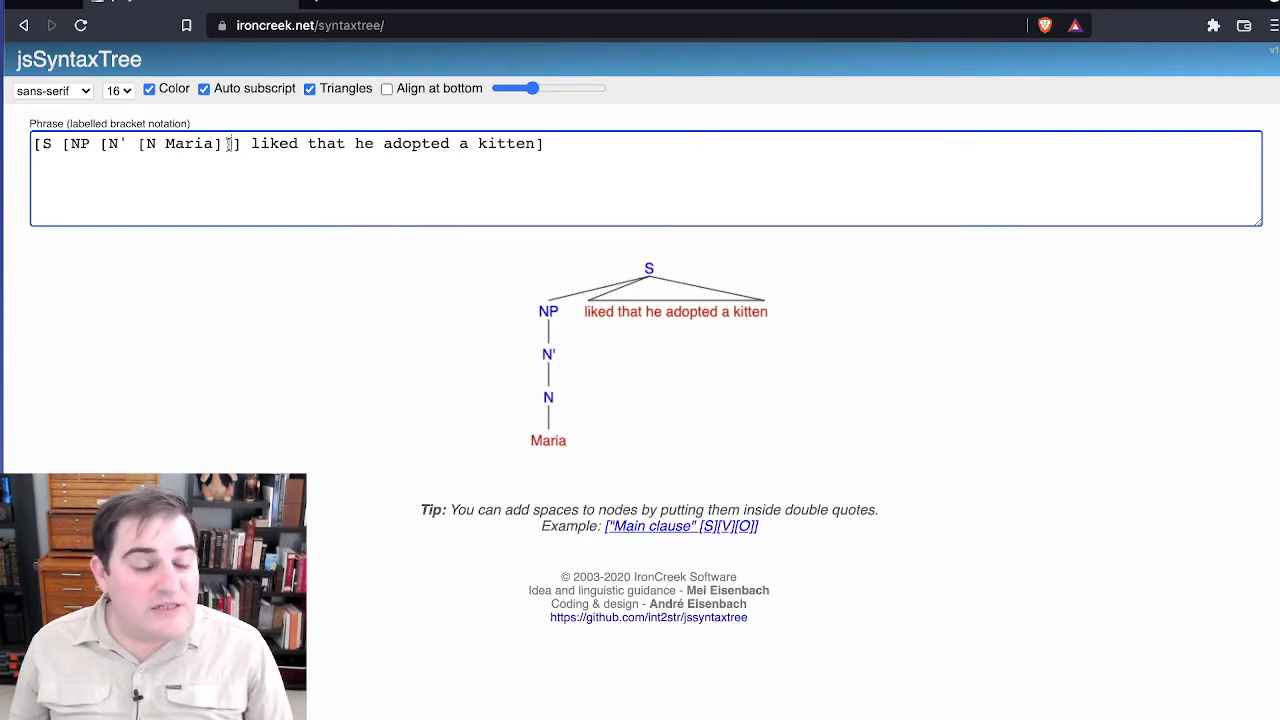
Step: Bracket the predicate as a VP with [V liked] and a CP over the clause
{"action": "type", "text": "]"}
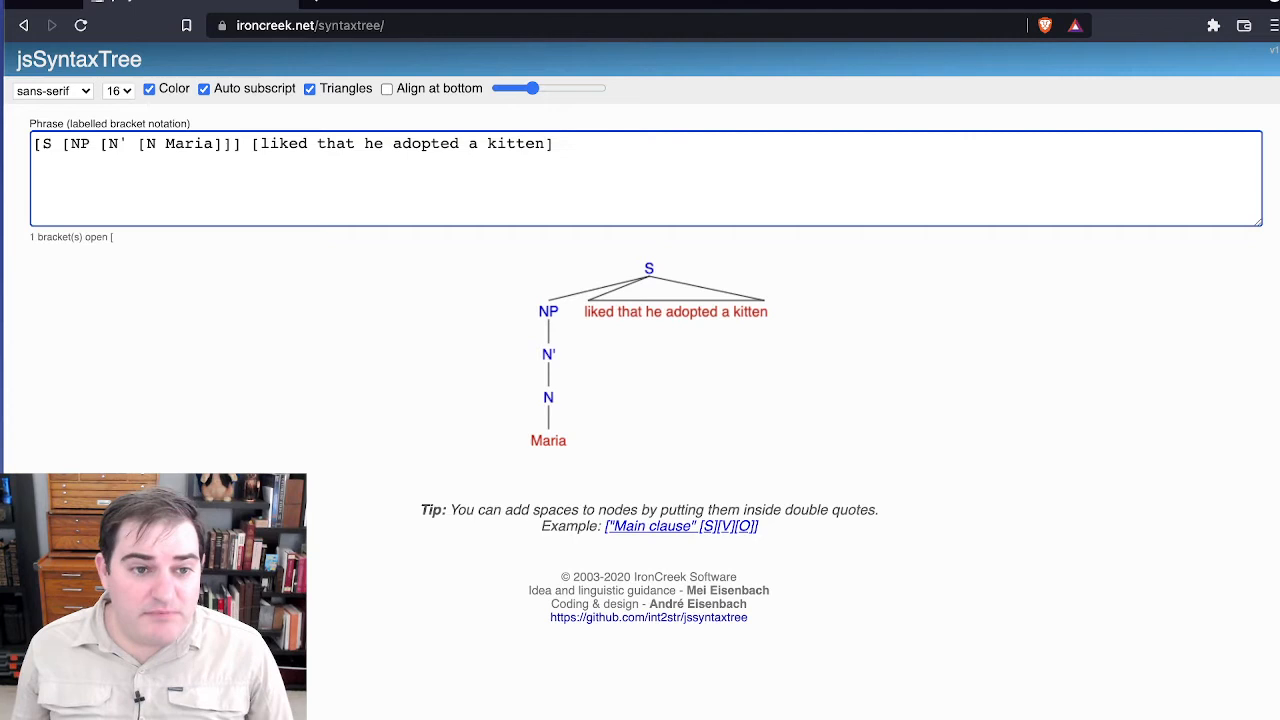
{"action": "type", "text": "VP"}
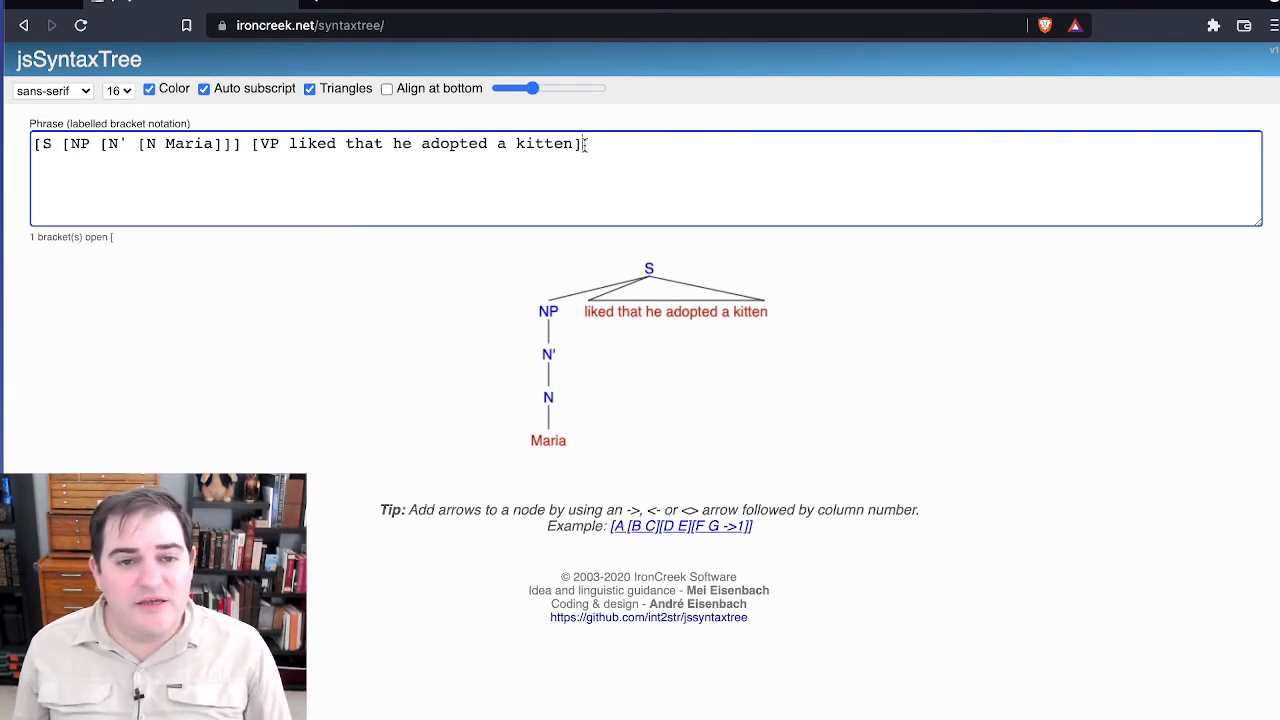
{"action": "type", "text": "]"}
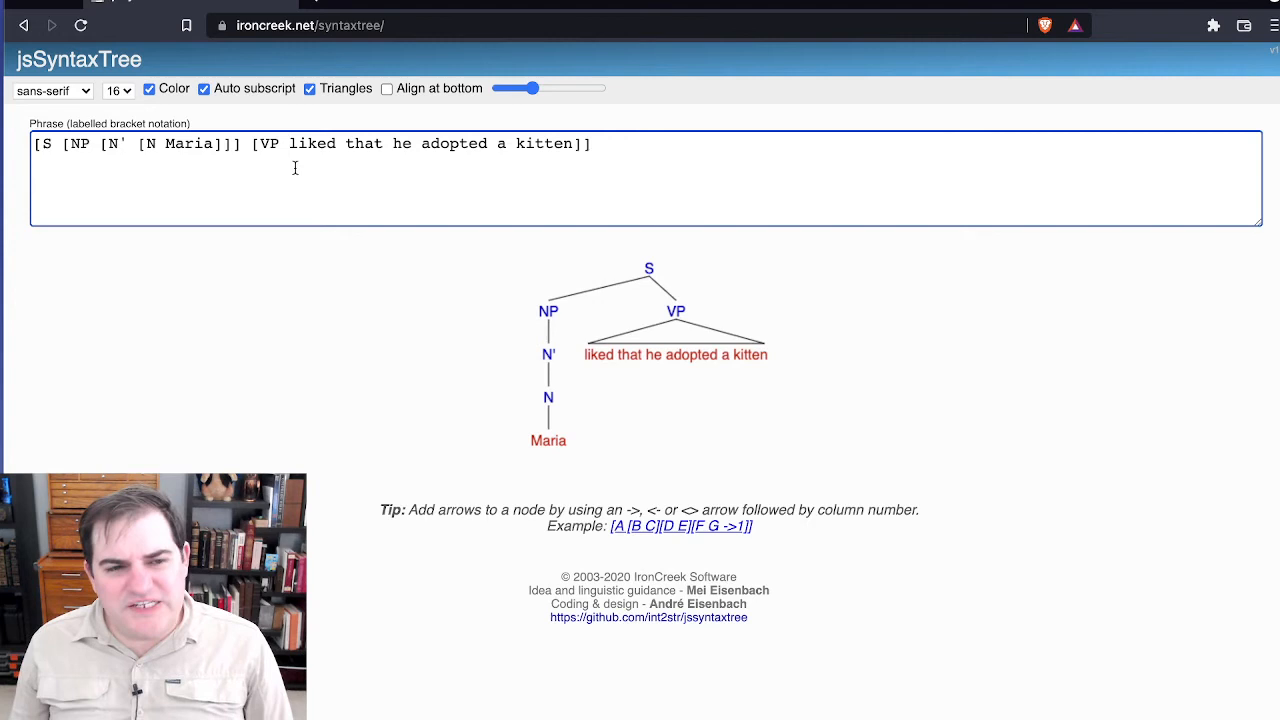
{"action": "type", "text": "[V"}
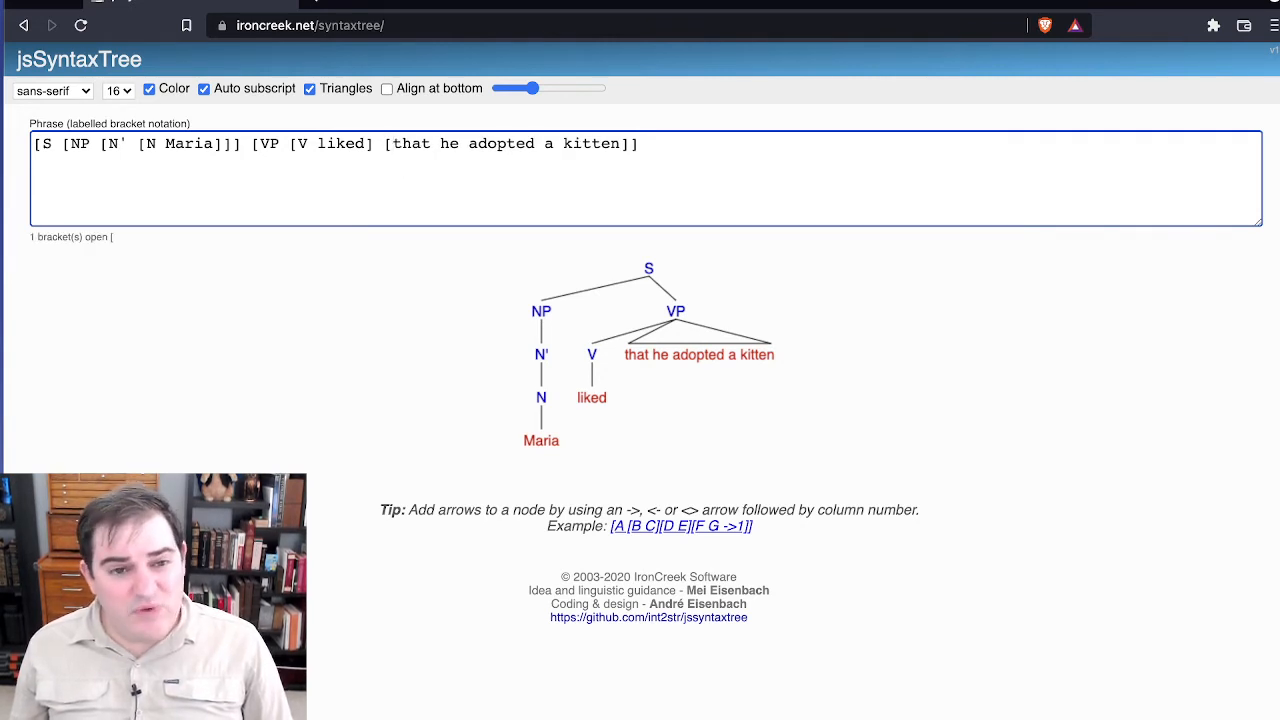
{"action": "type", "text": "CP"}
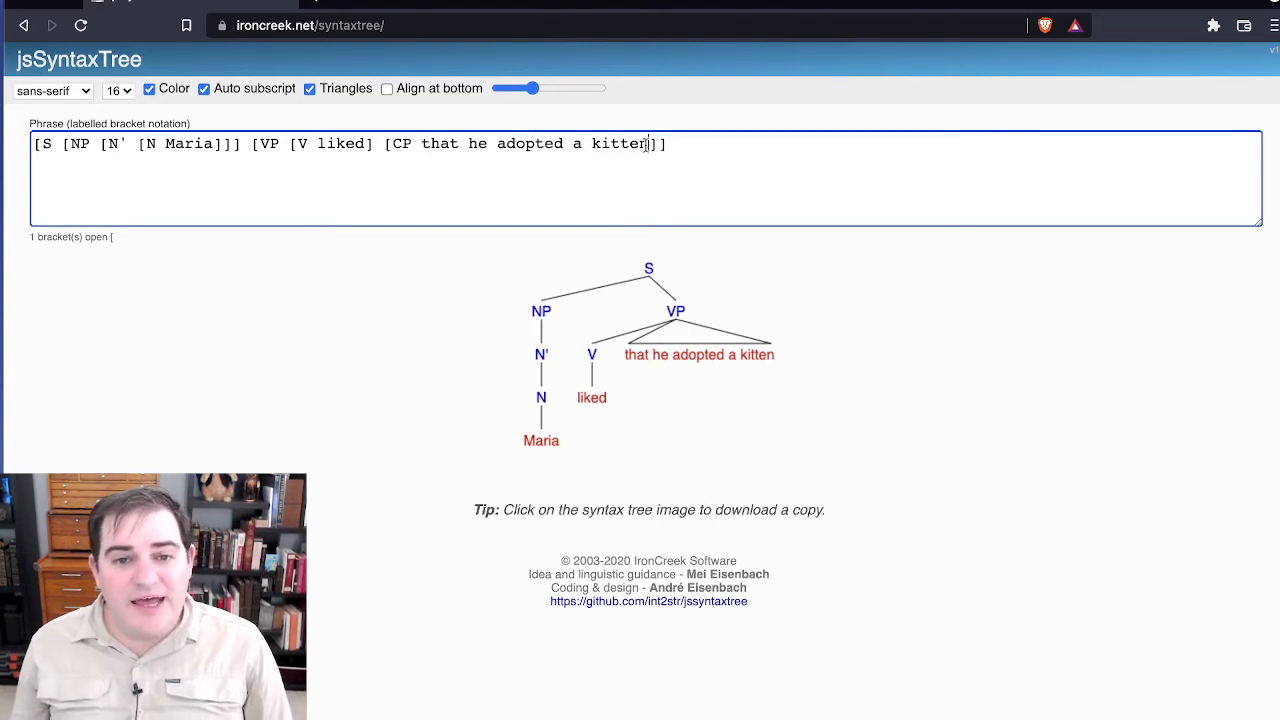
{"action": "type", "text": "]"}
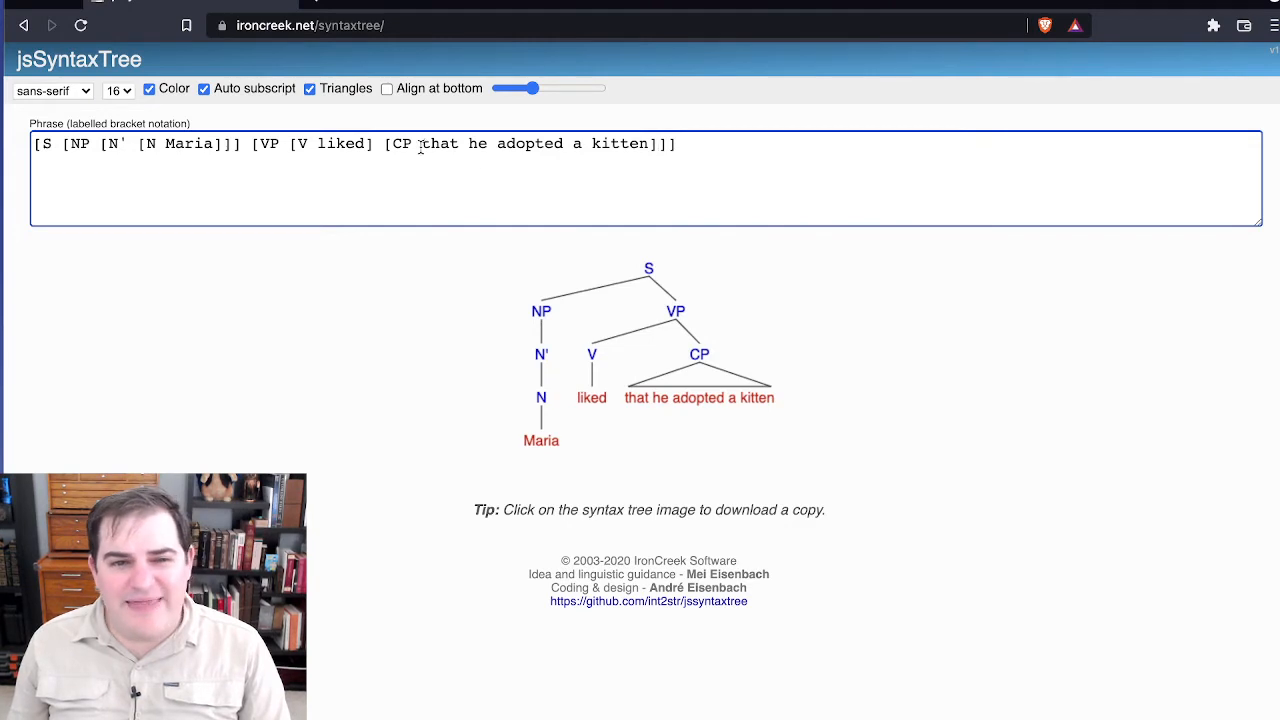
Step: Begin bracketing 'that' as the C node inside the CP
{"action": "type", "text": "[C"}
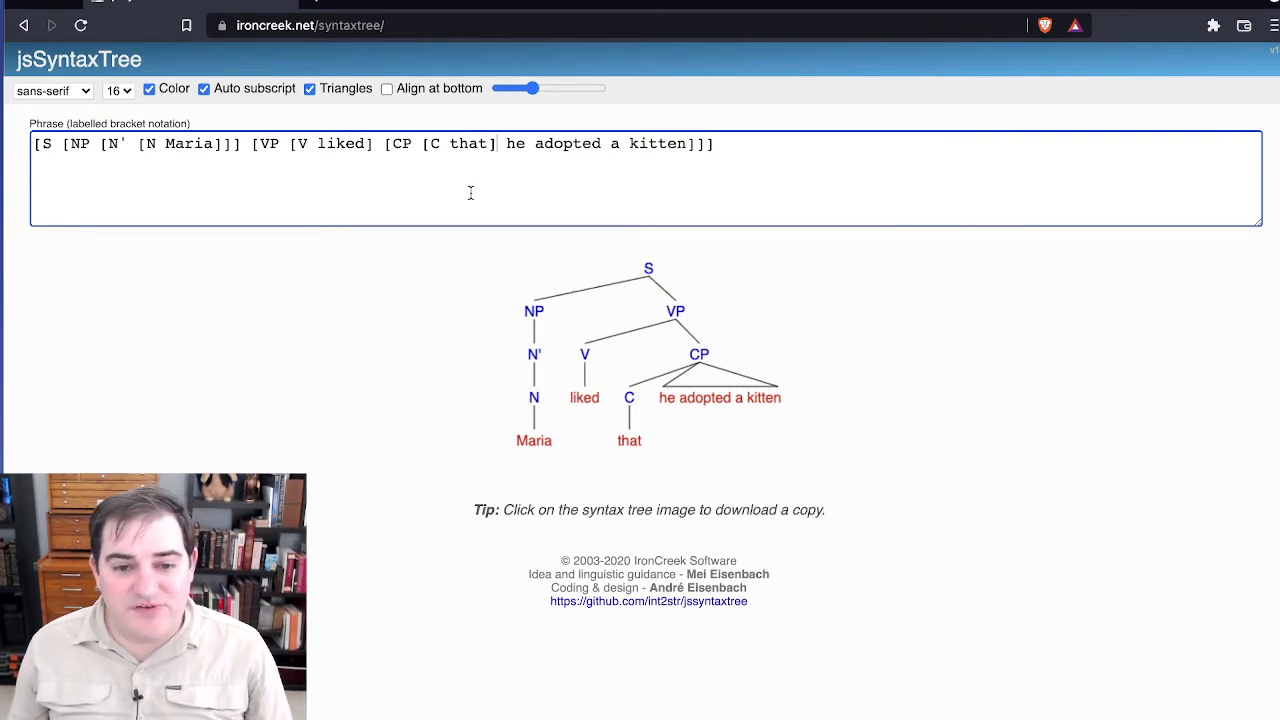
{"action": "mouse_move", "coordinate": [565, 427]}
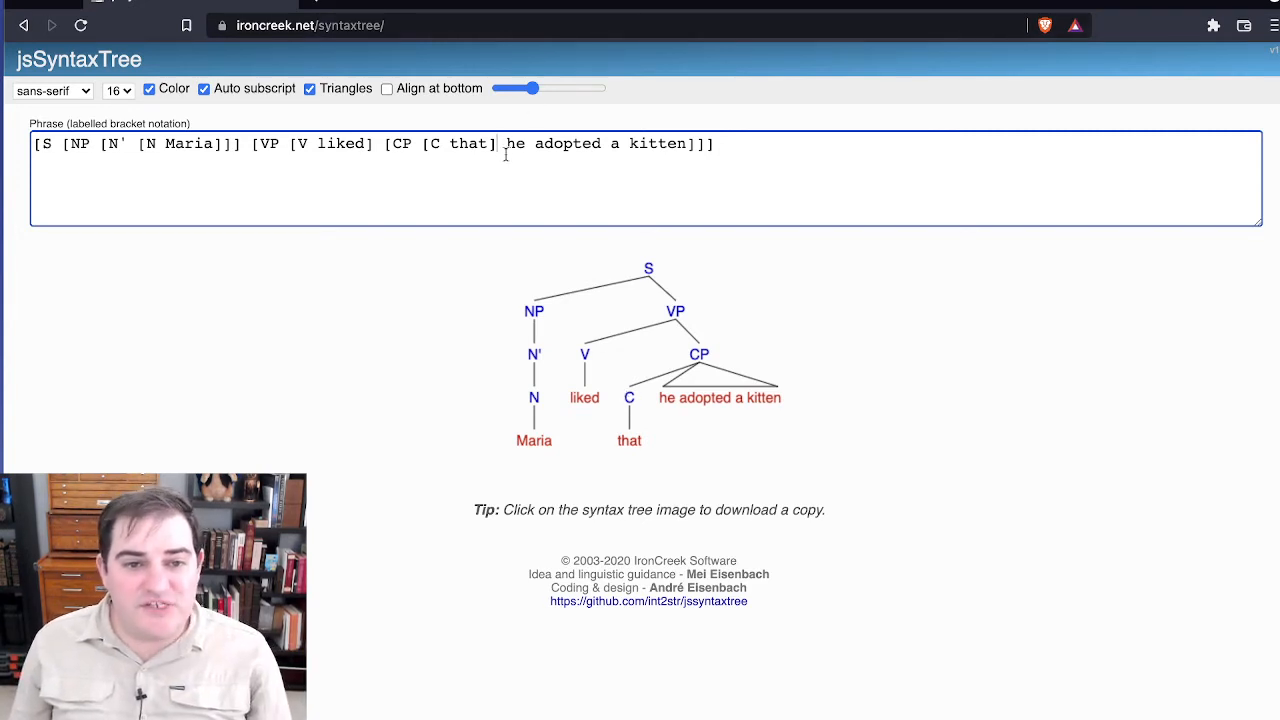
{"action": "mouse_move", "coordinate": [552, 213]}
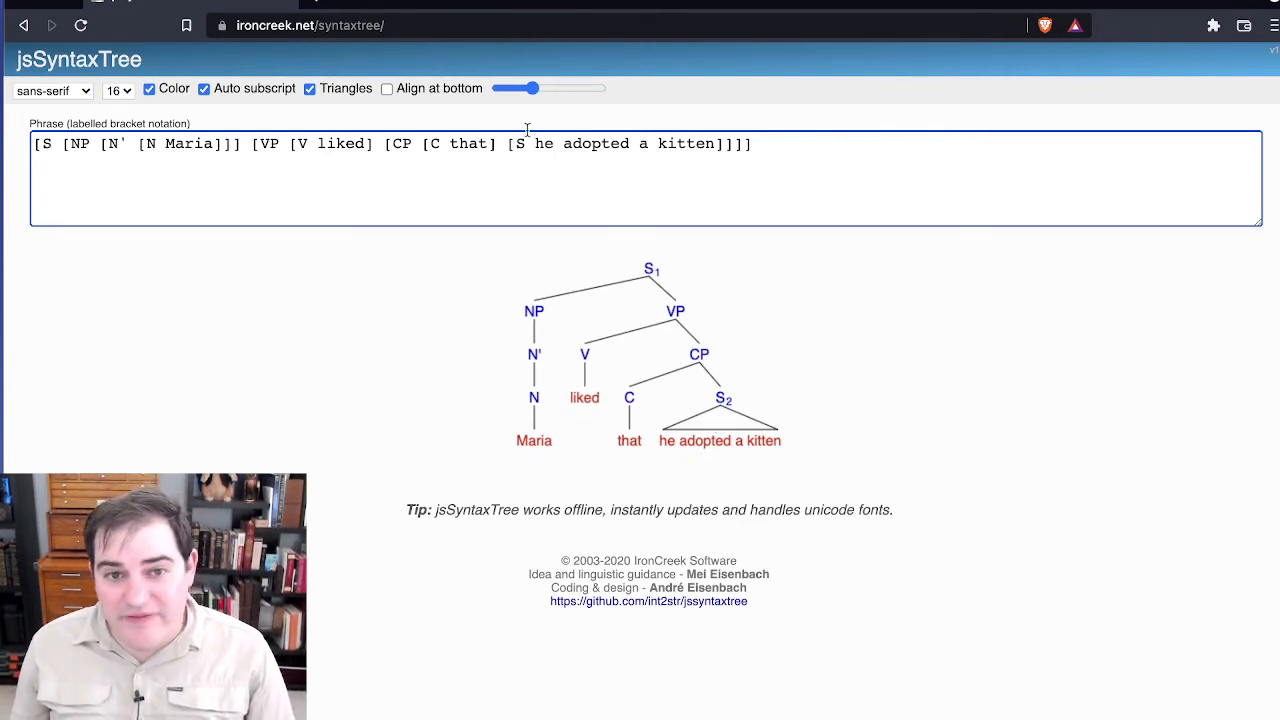
Step: Bracket 'a kitten' as [NP [DET a] [N' [N kitten]]]
{"action": "type", "text": "[NP [N' [N he]]] [VP [V"}
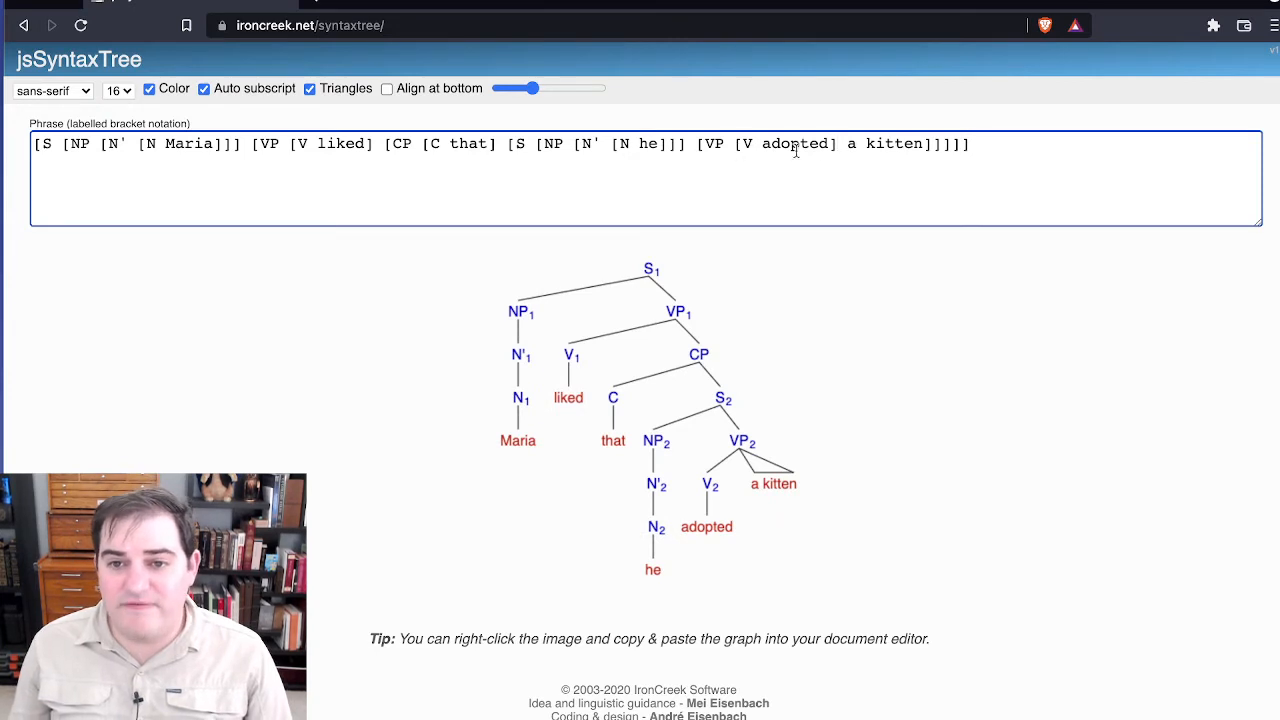
{"action": "type", "text": "[NP [DET a] [N' [N"}
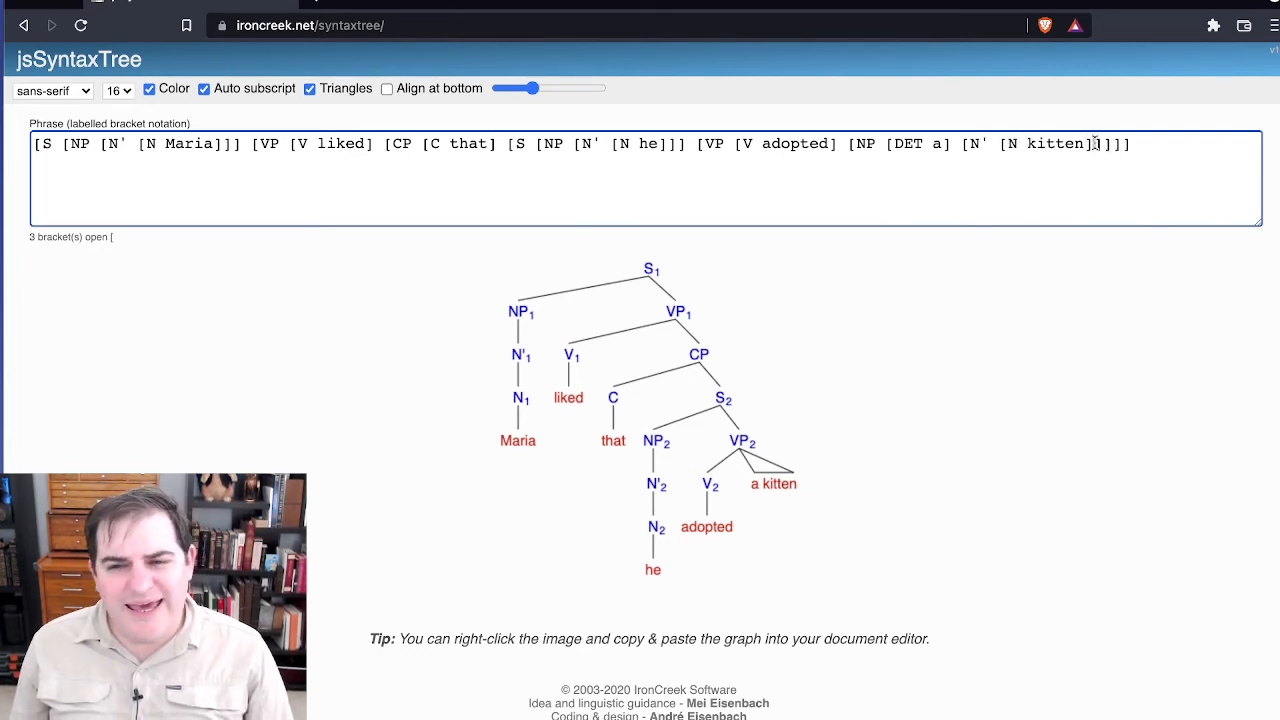
{"action": "type", "text": "]]]"}
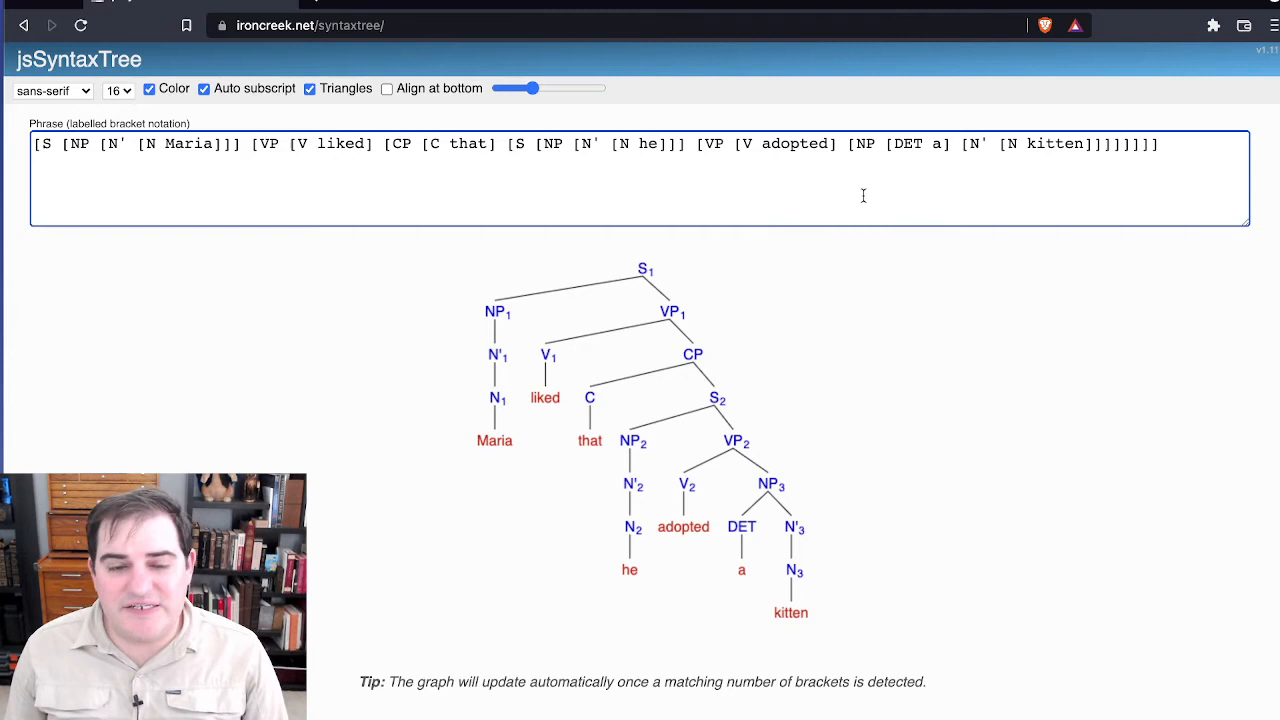
{"action": "mouse_move", "coordinate": [830, 236]}
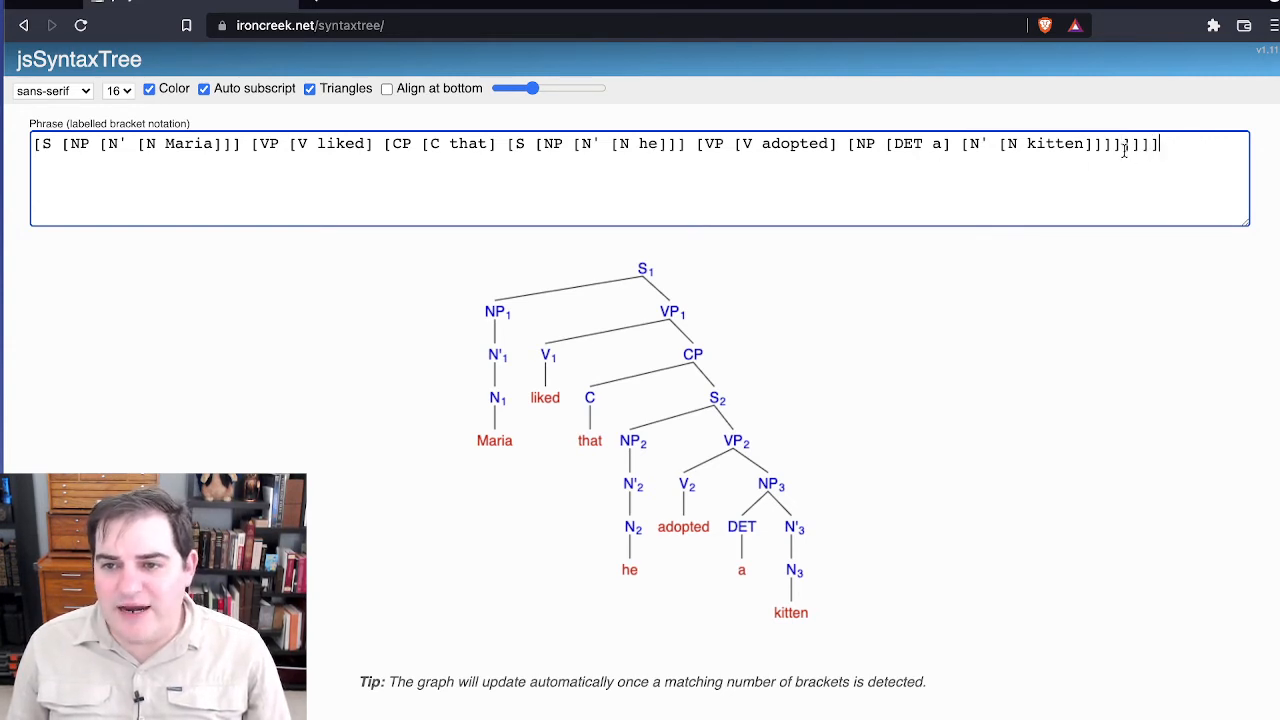
Step: Add 'from the shelter' after the final closing brackets
{"action": "type", "text": "]]"}
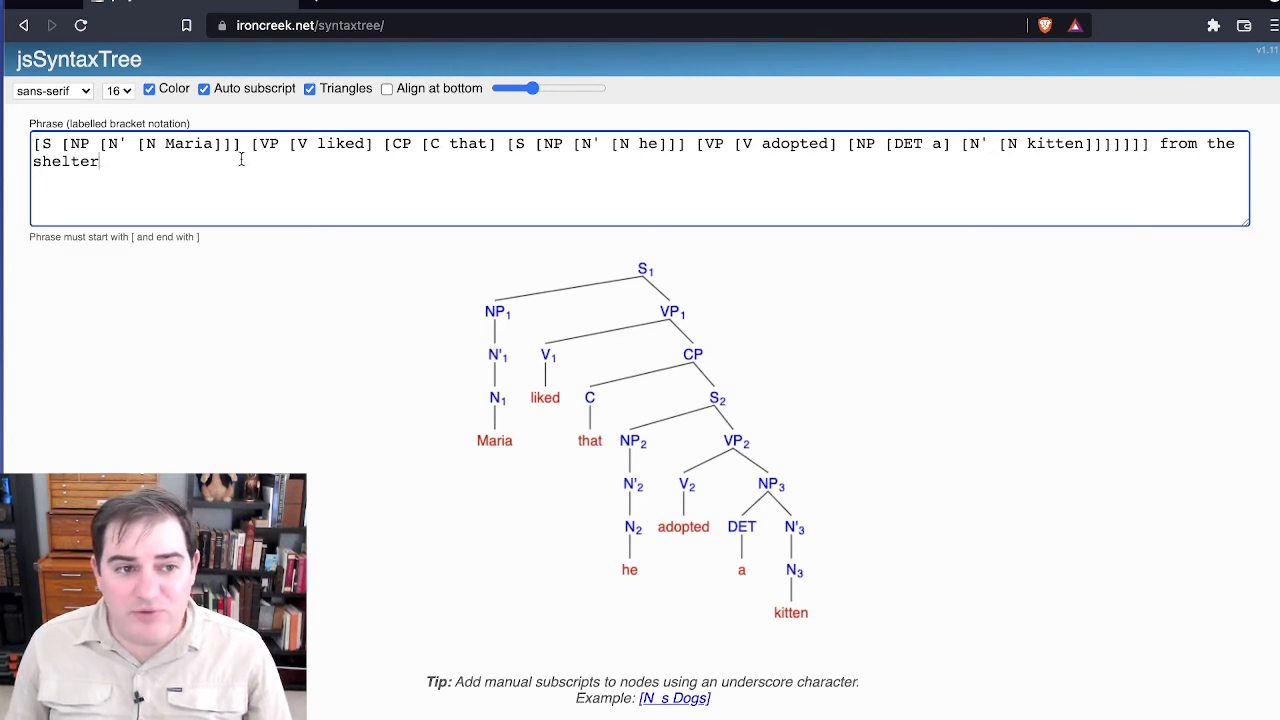
Step: Shift closing brackets so 'from the shelter' sits inside the embedded VP after the kitten NP
{"action": "type", "text": "]"}
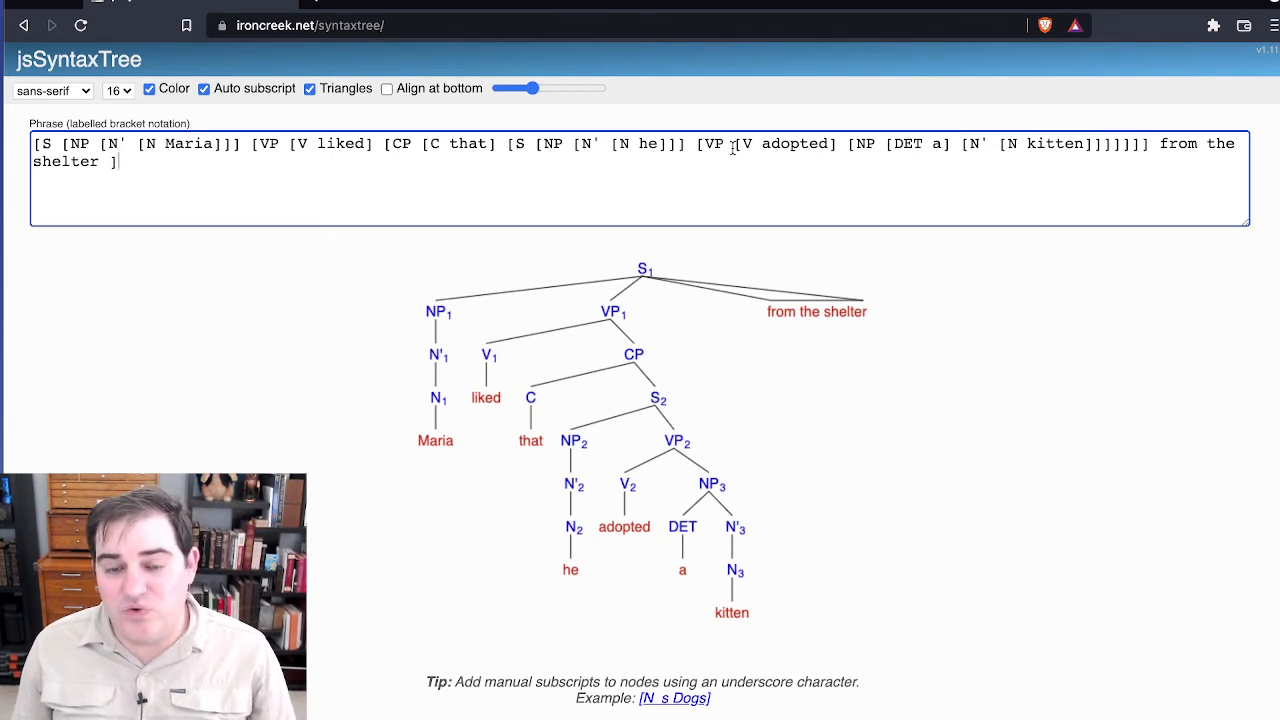
{"action": "mouse_move", "coordinate": [705, 452]}
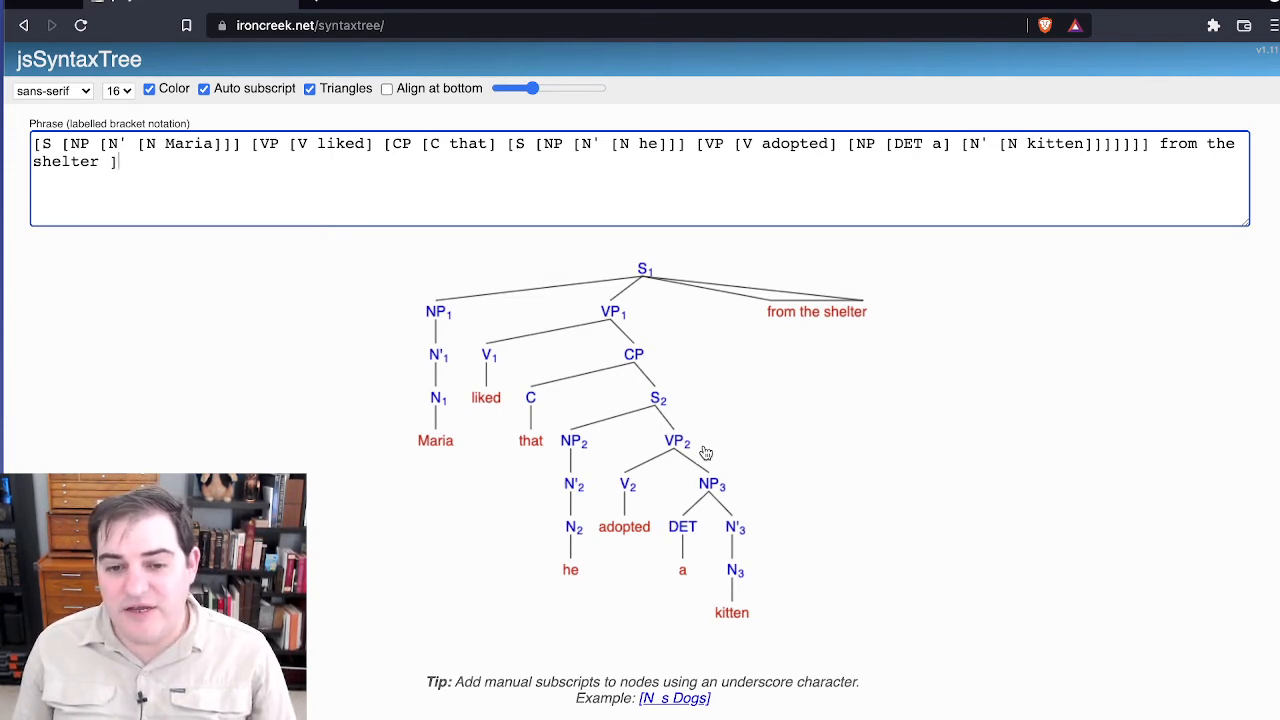
{"action": "mouse_move", "coordinate": [658, 462]}
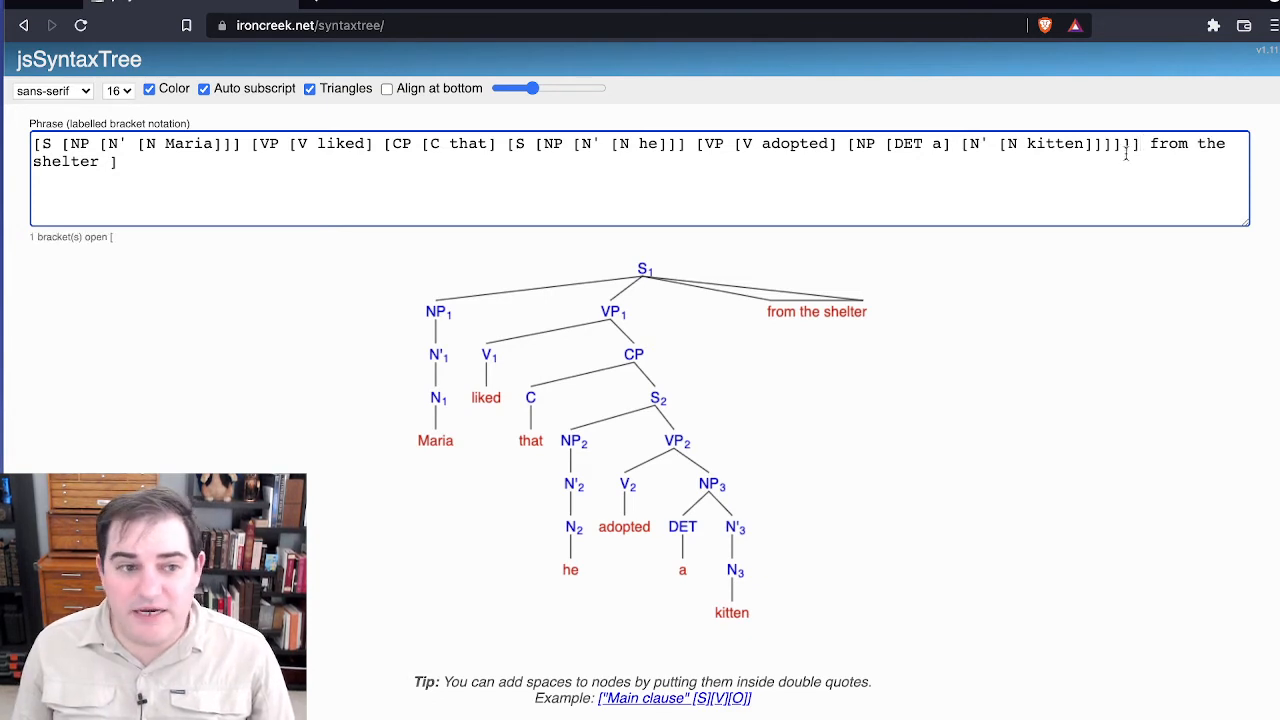
{"action": "type", "text": "]"}
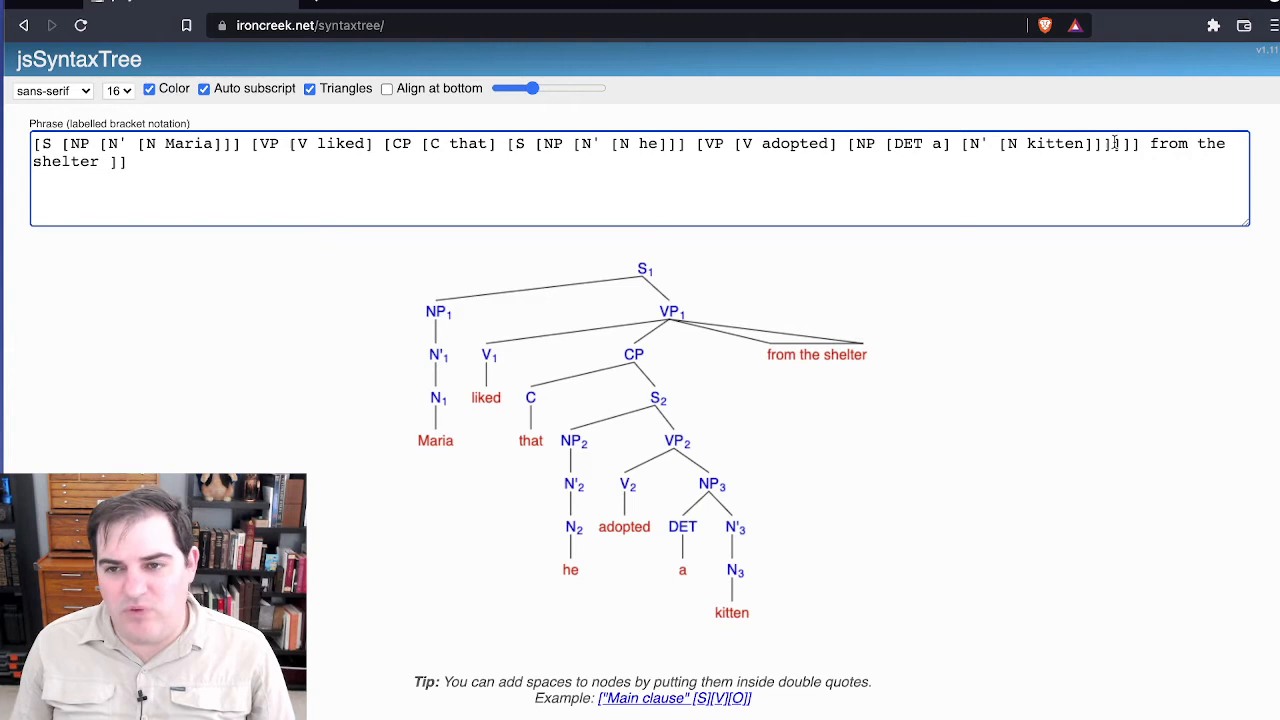
{"action": "type", "text": "0"}
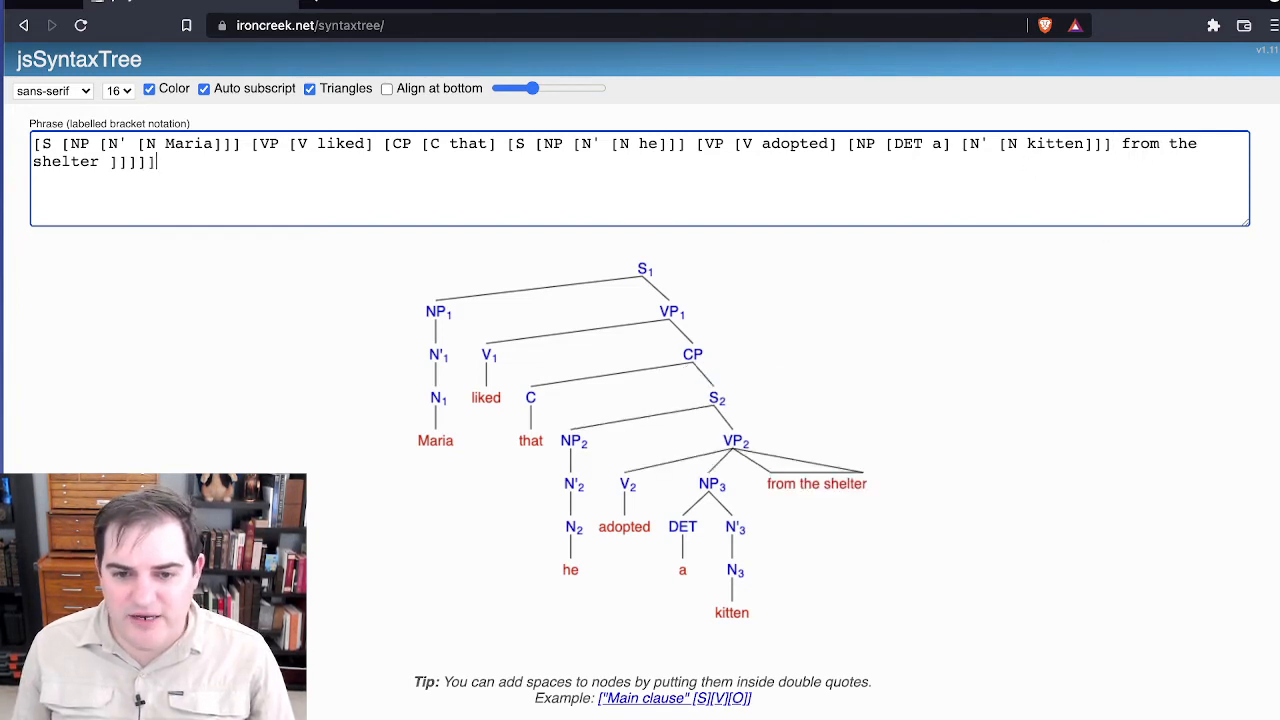
{"action": "mouse_move", "coordinate": [765, 292]}
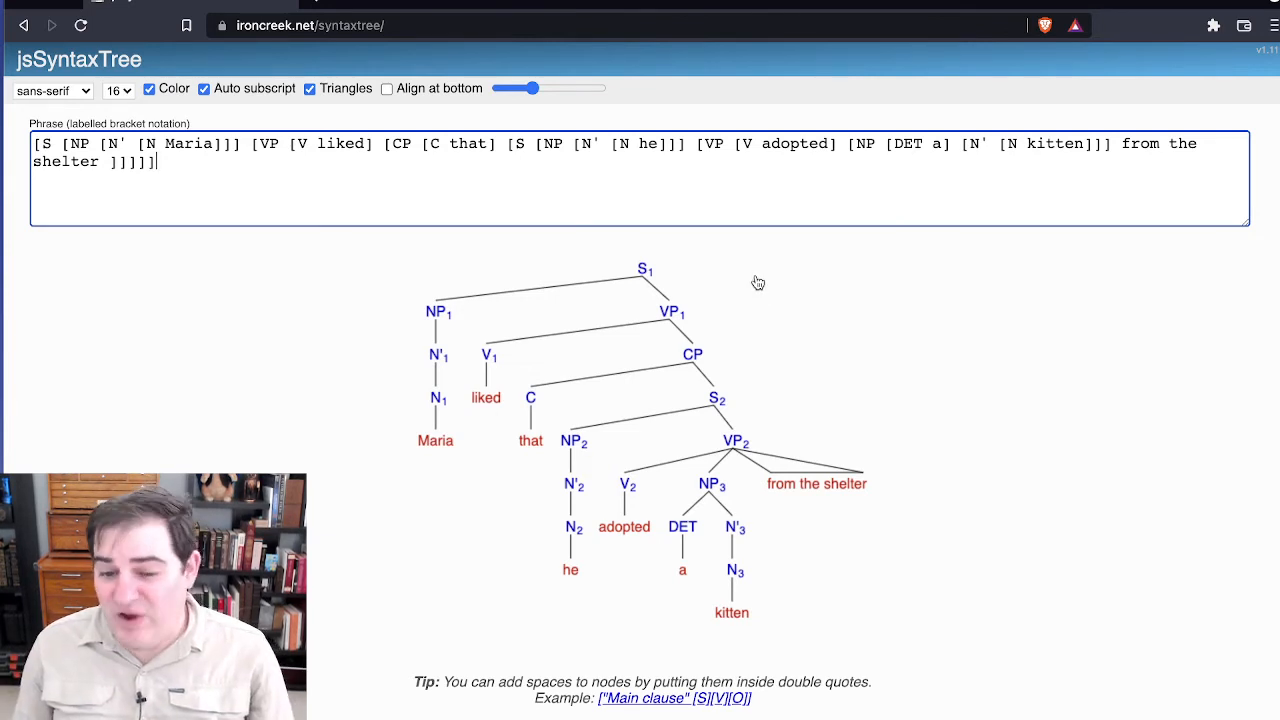
{"action": "mouse_move", "coordinate": [758, 288]}
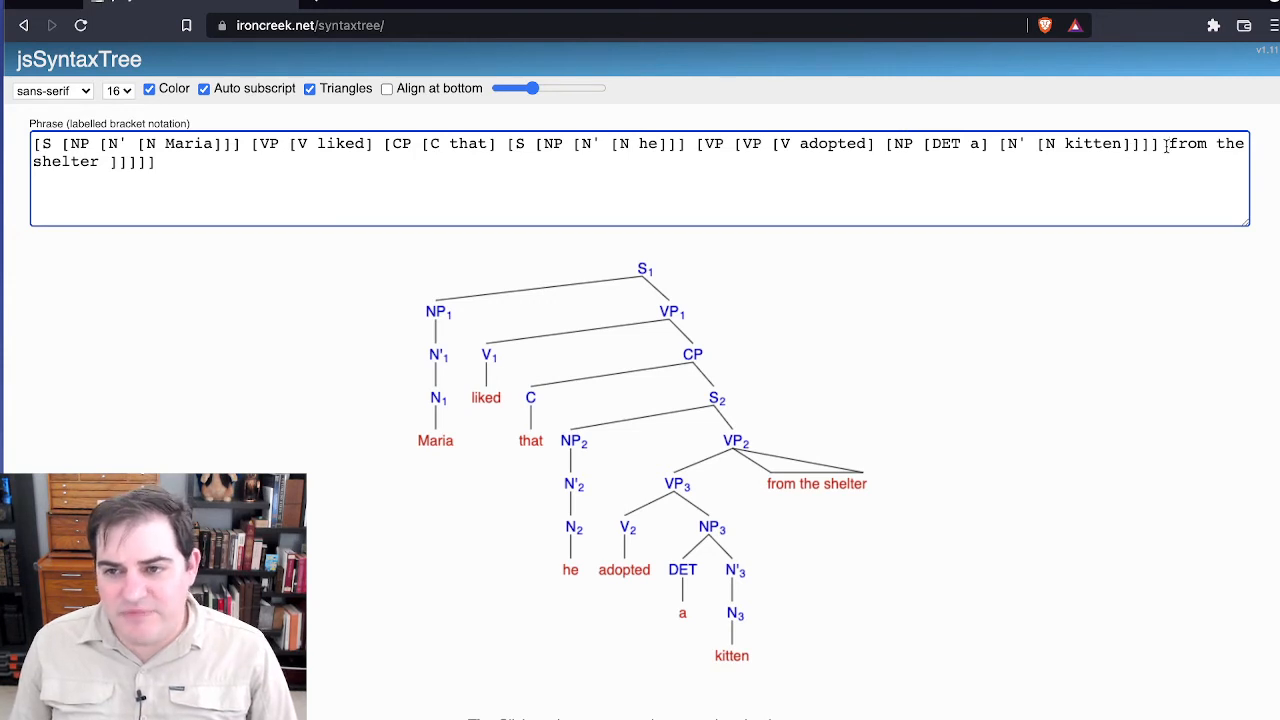
Step: Add an inner VP over 'adopted a kitten', making 'from the shelter' its sister
{"action": "type", "text": "PP"}
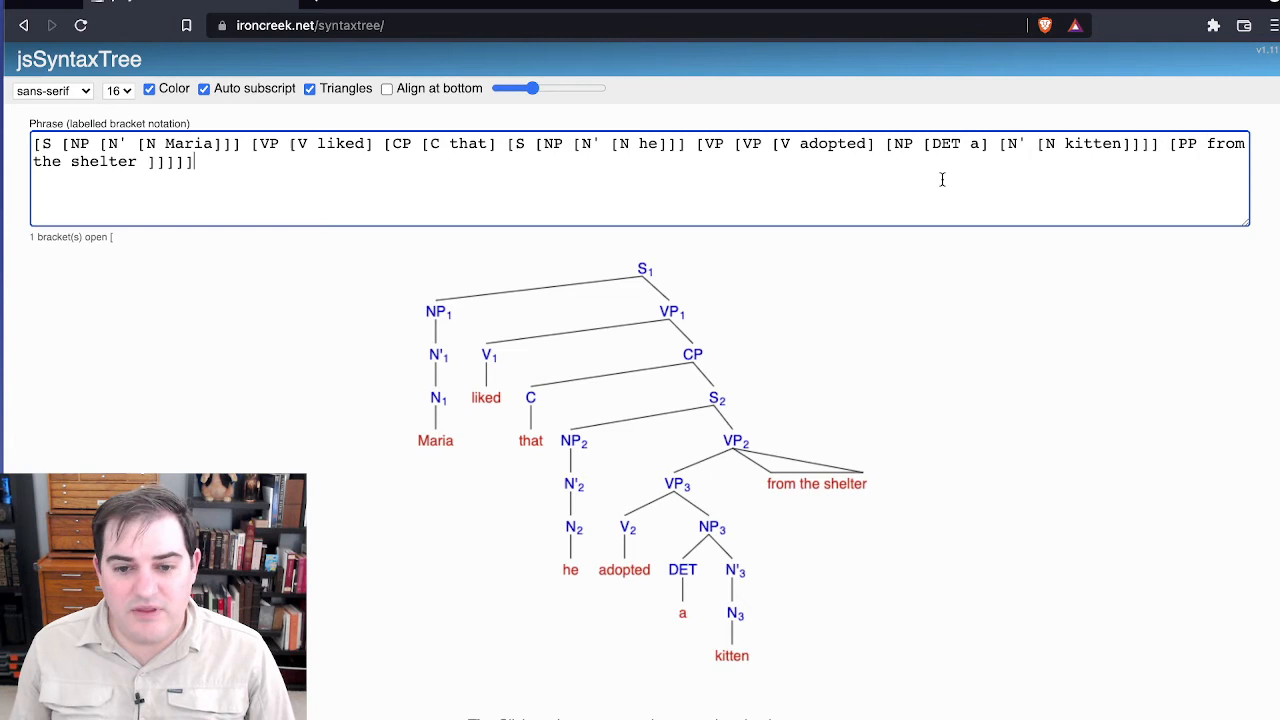
Step: Bracket 'from the shelter' as [PP [P from] [NP [DET the] [N' [N shelter]]]]
{"action": "type", "text": "]"}
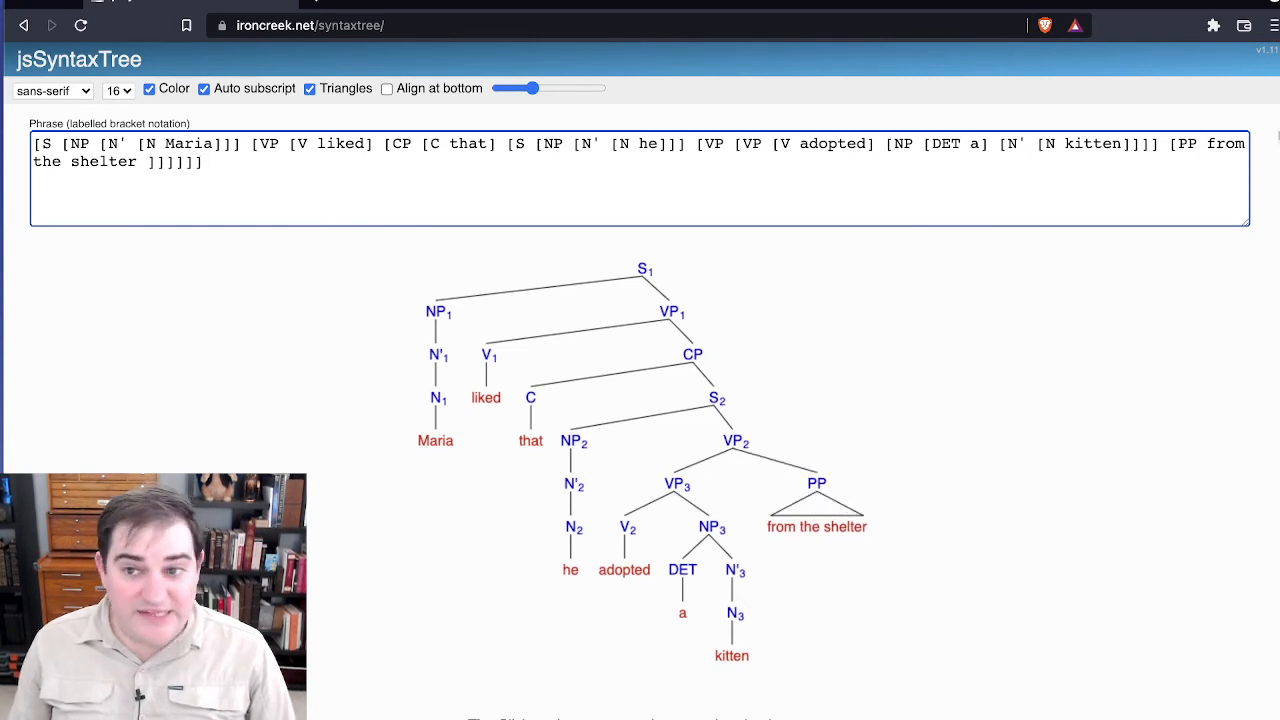
{"action": "type", "text": "[P"}
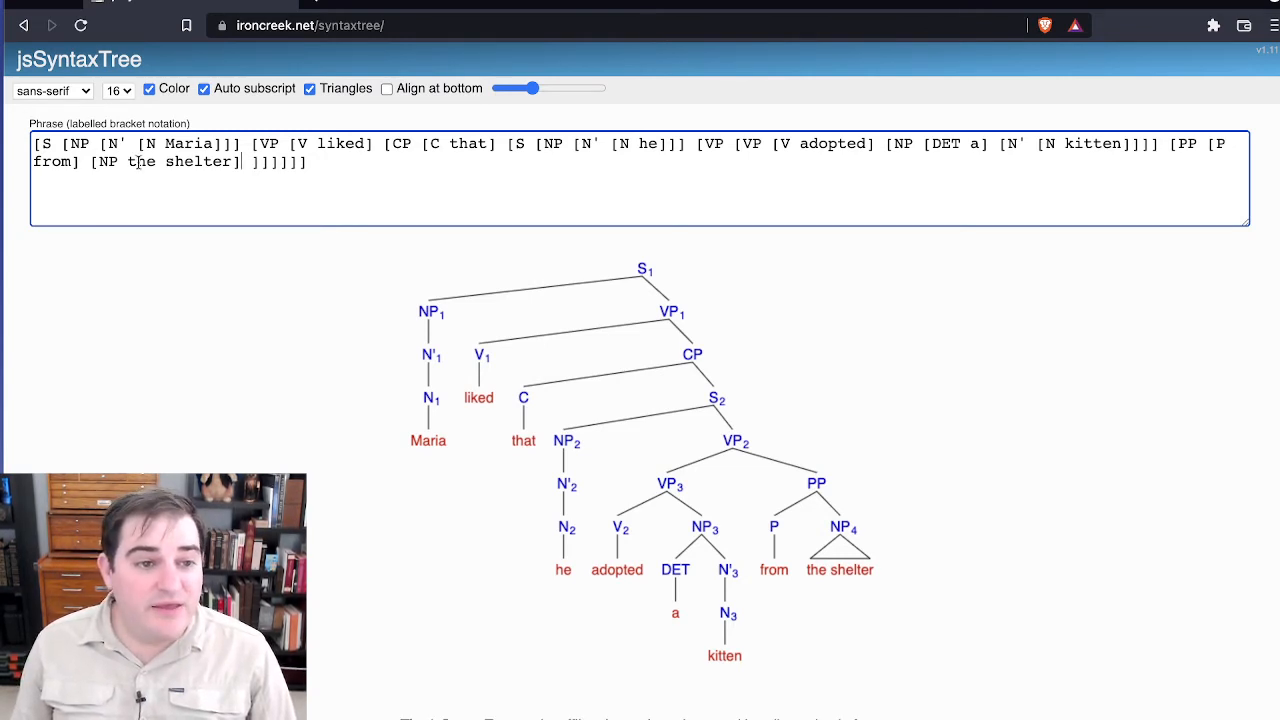
{"action": "type", "text": "[DET"}
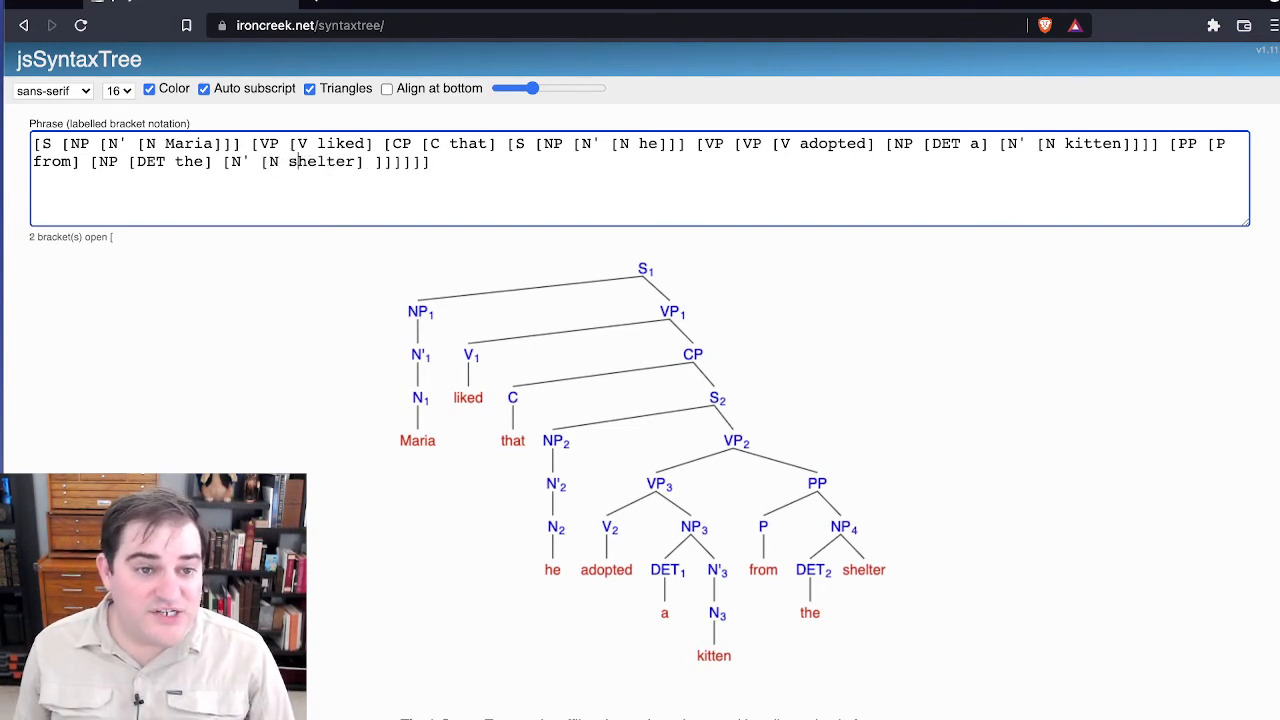
{"action": "type", "text": "]]"}
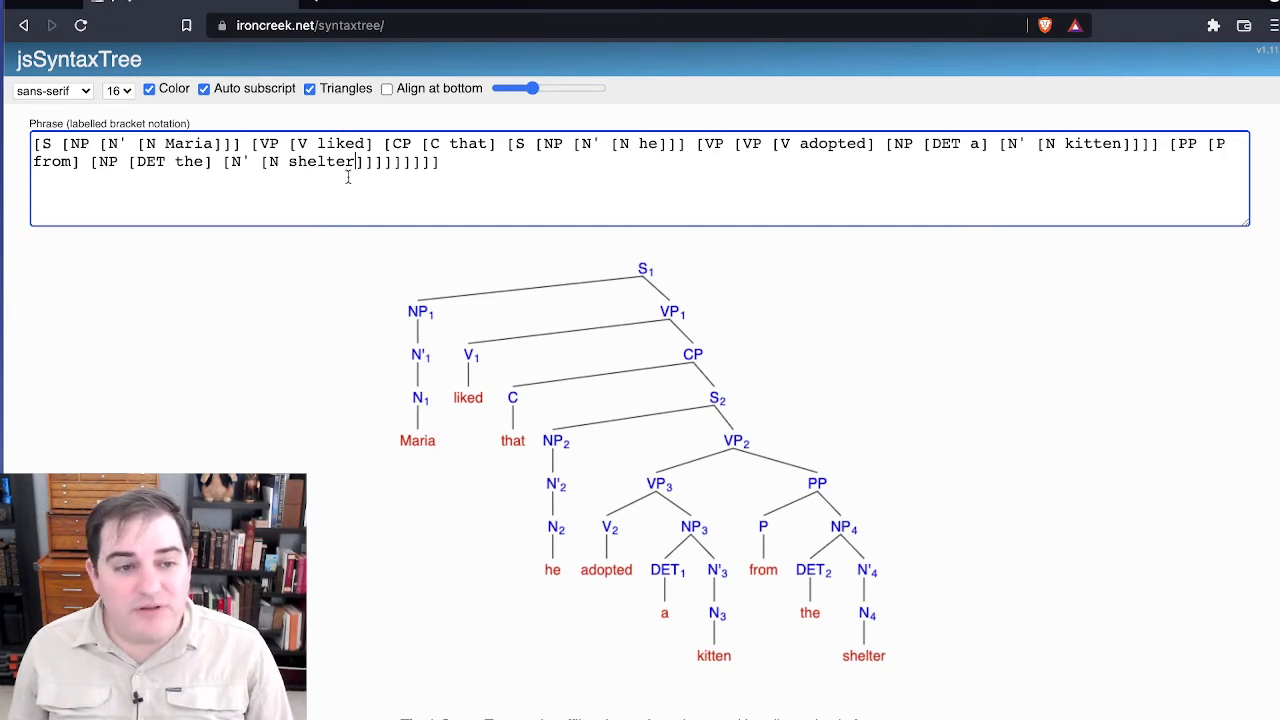
{"action": "mouse_move", "coordinate": [435, 360]}
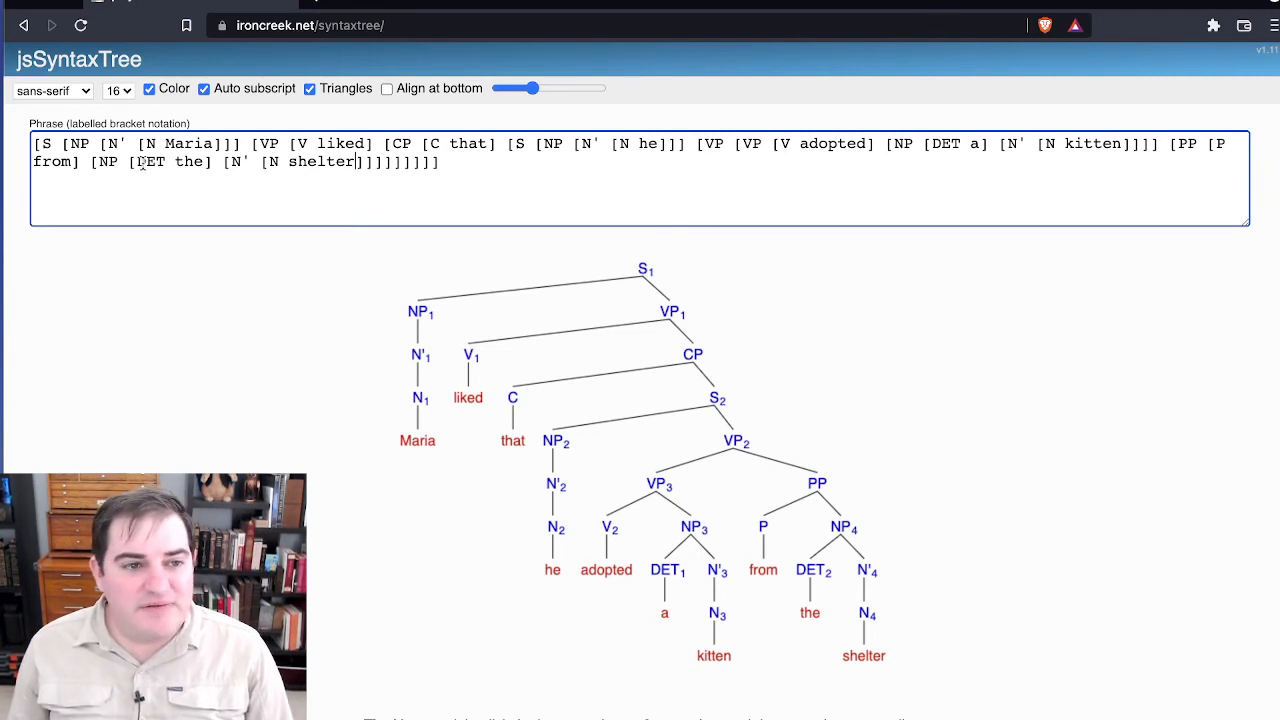
Step: Replace 'from the shelter' with 'with fleas' inside the PP, with fleas as an [N node
{"action": "left_click_drag", "start_coordinate": [130, 161], "coordinate": [355, 161]}
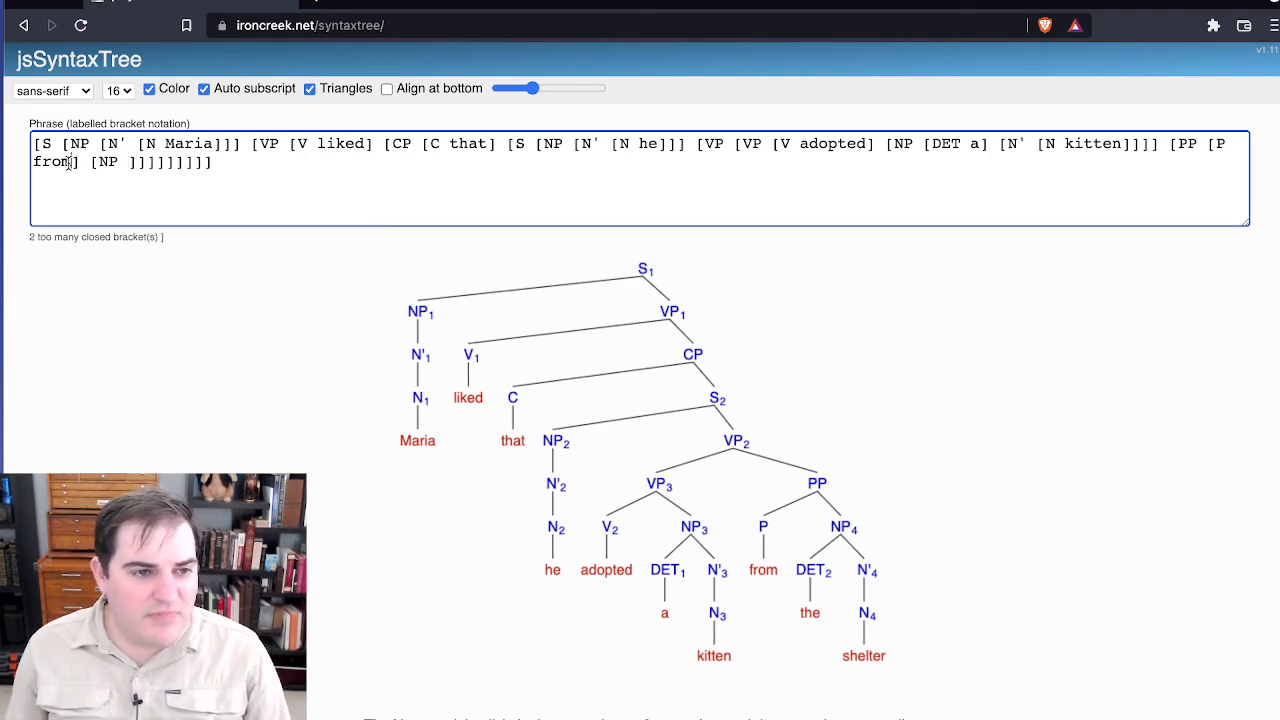
{"action": "type", "text": "with"}
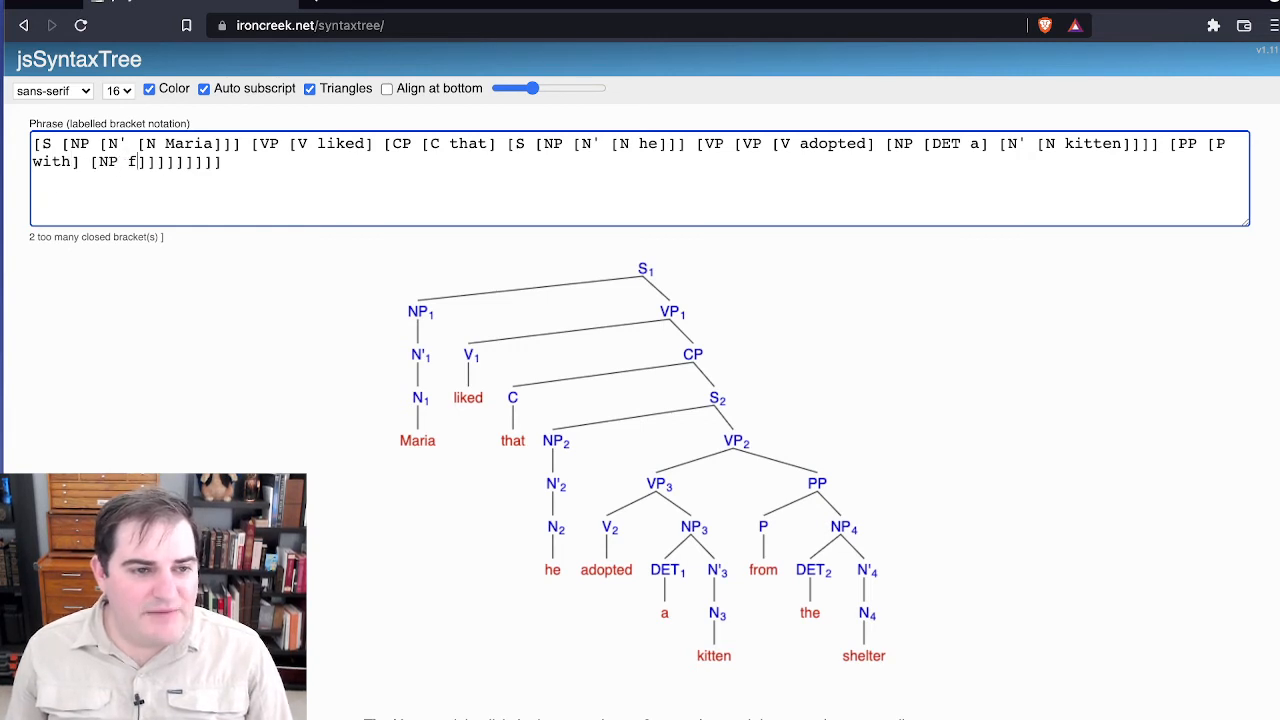
{"action": "type", "text": "leas"}
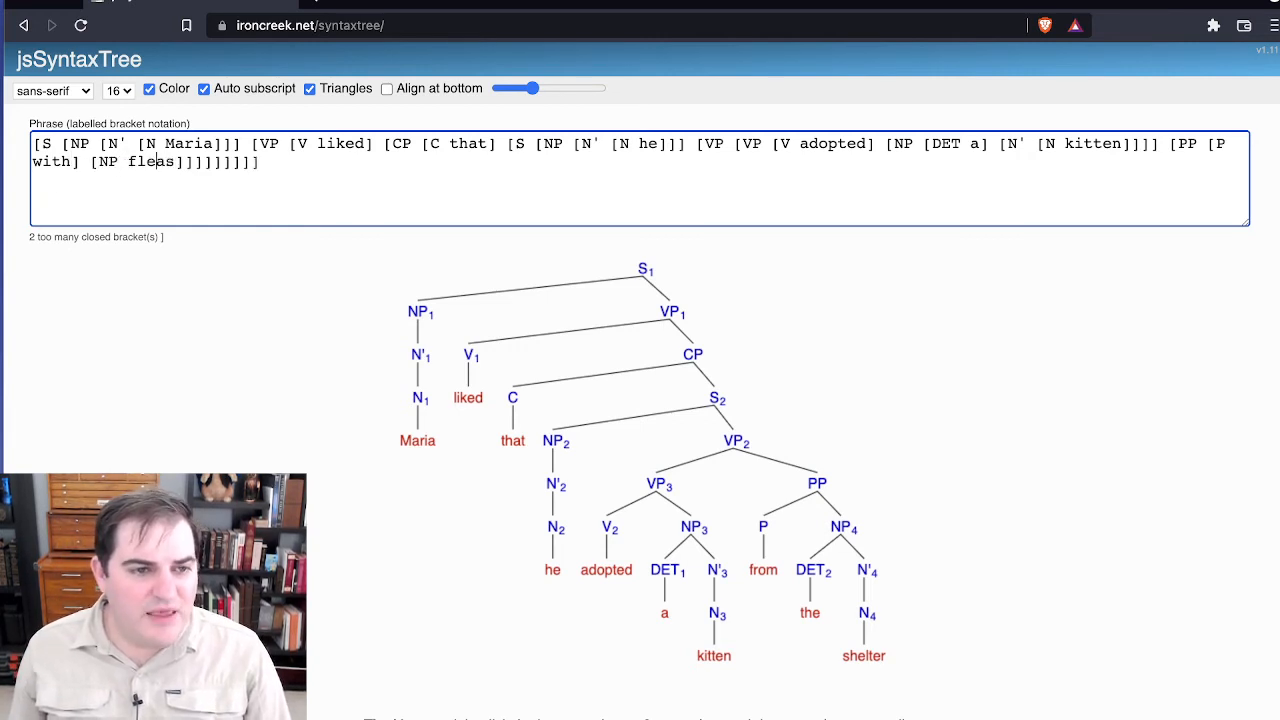
{"action": "type", "text": "[N' [N"}
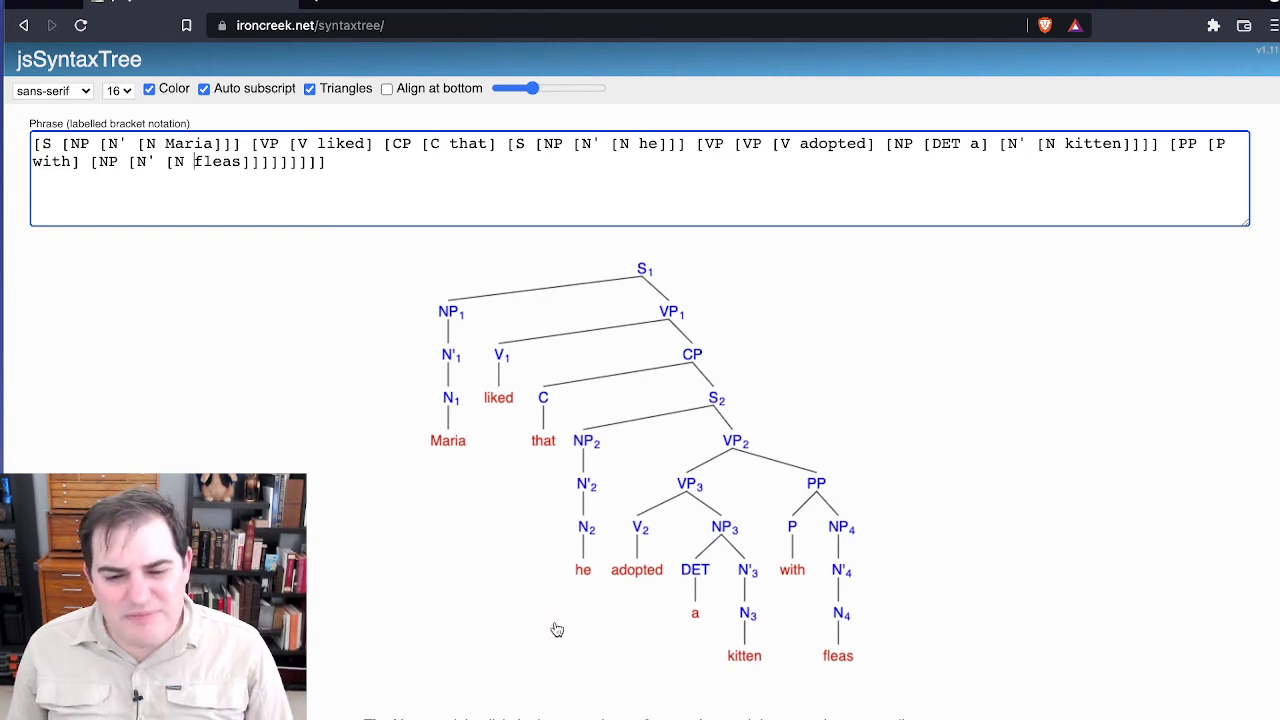
{"action": "mouse_move", "coordinate": [700, 632]}
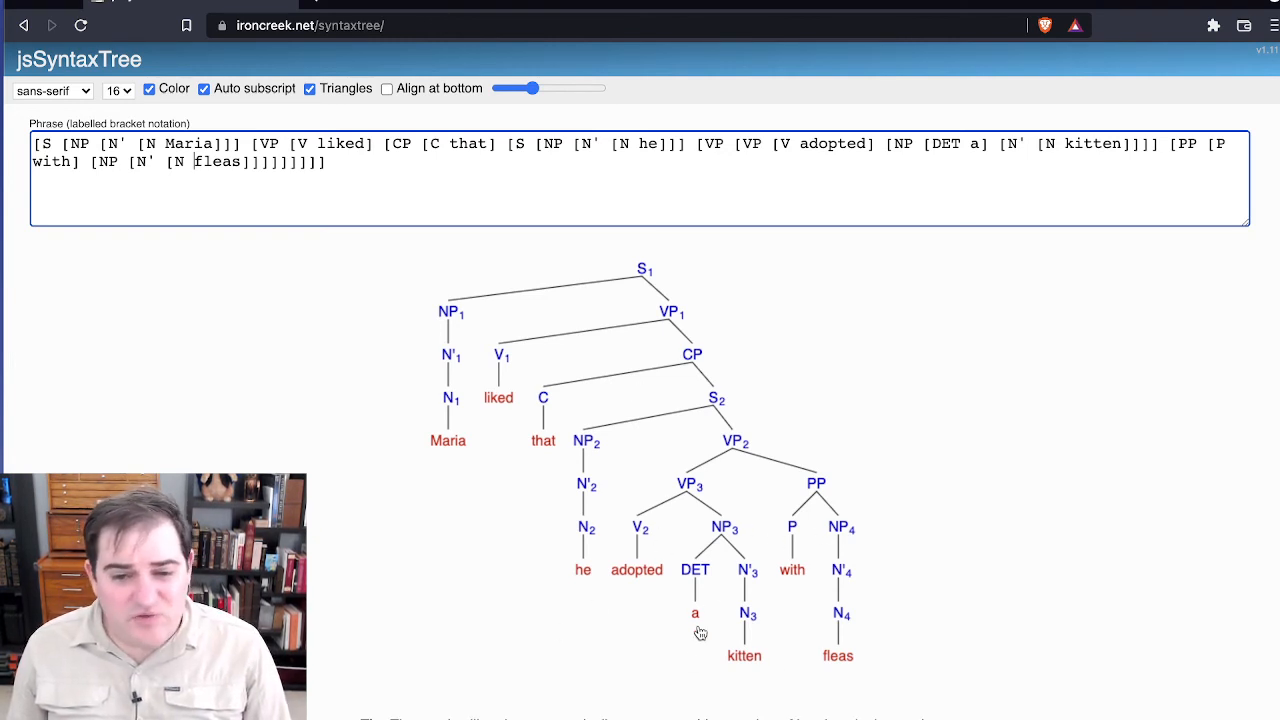
{"action": "mouse_move", "coordinate": [694, 604]}
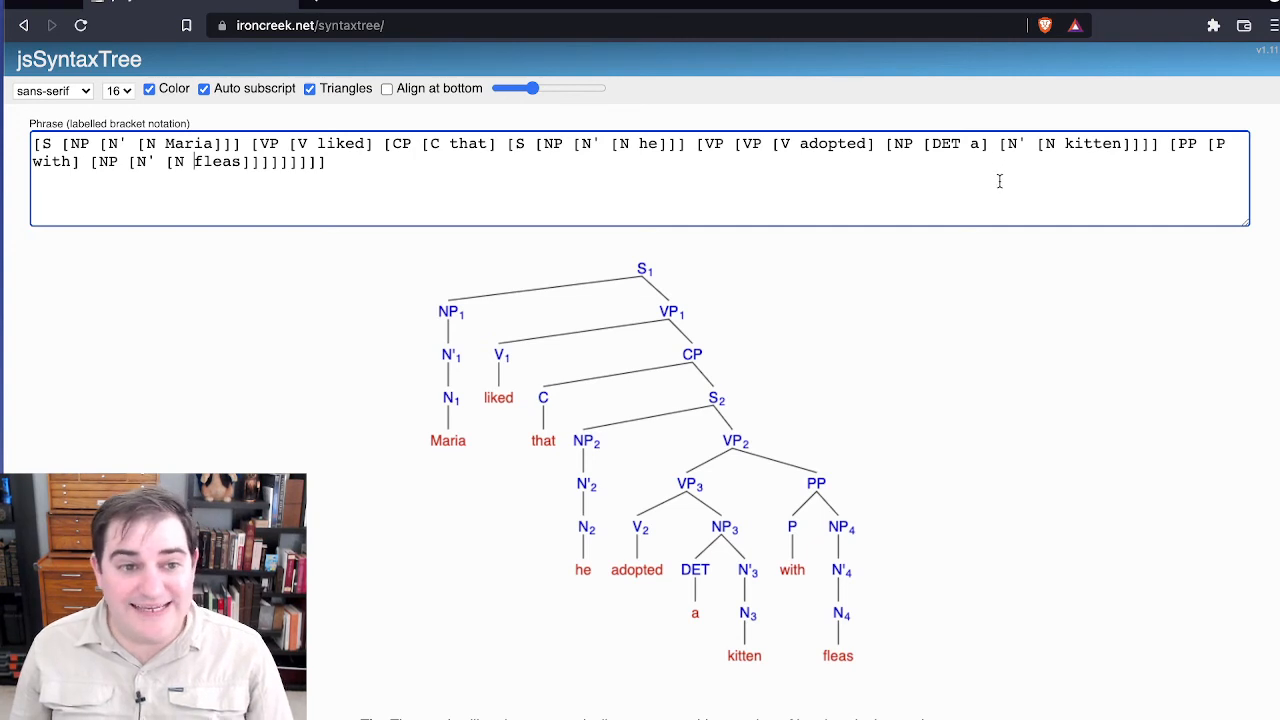
{"action": "mouse_move", "coordinate": [908, 252]}
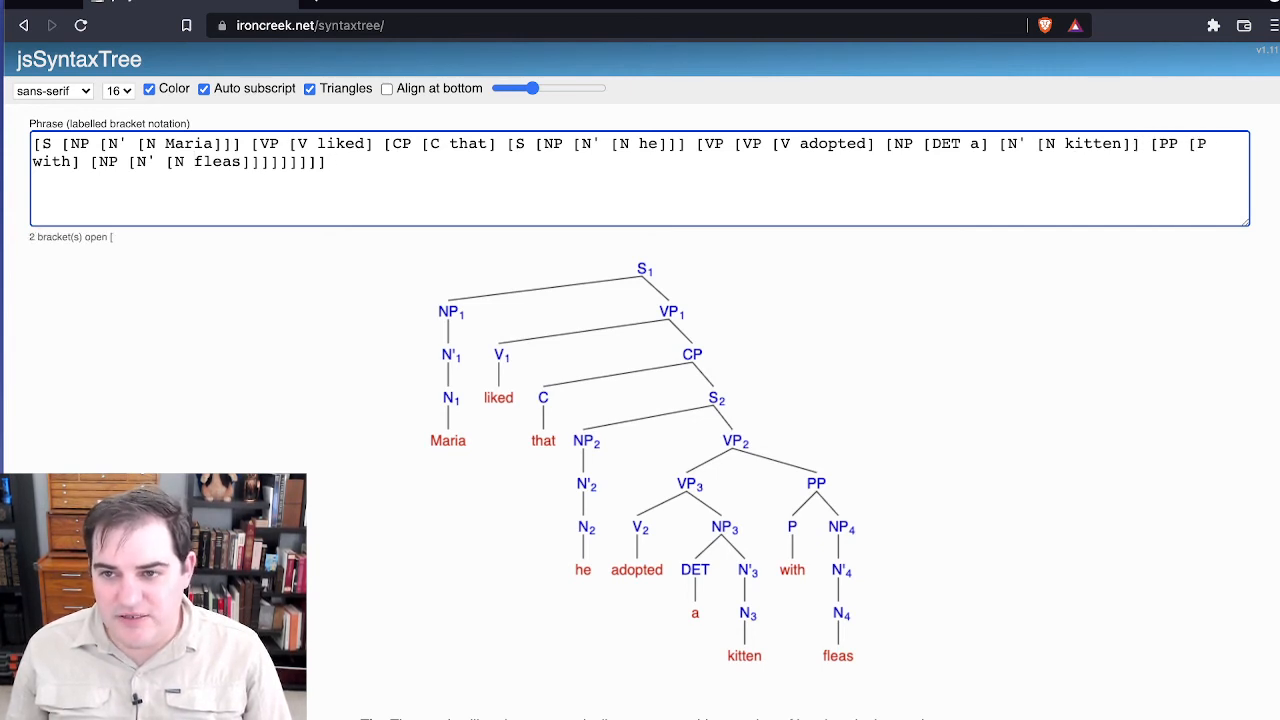
Step: Re-bracket so [PP with fleas] sits inside NP3 beside [NP a kitten], removing the extra VP
{"action": "type", "text": "]]"}
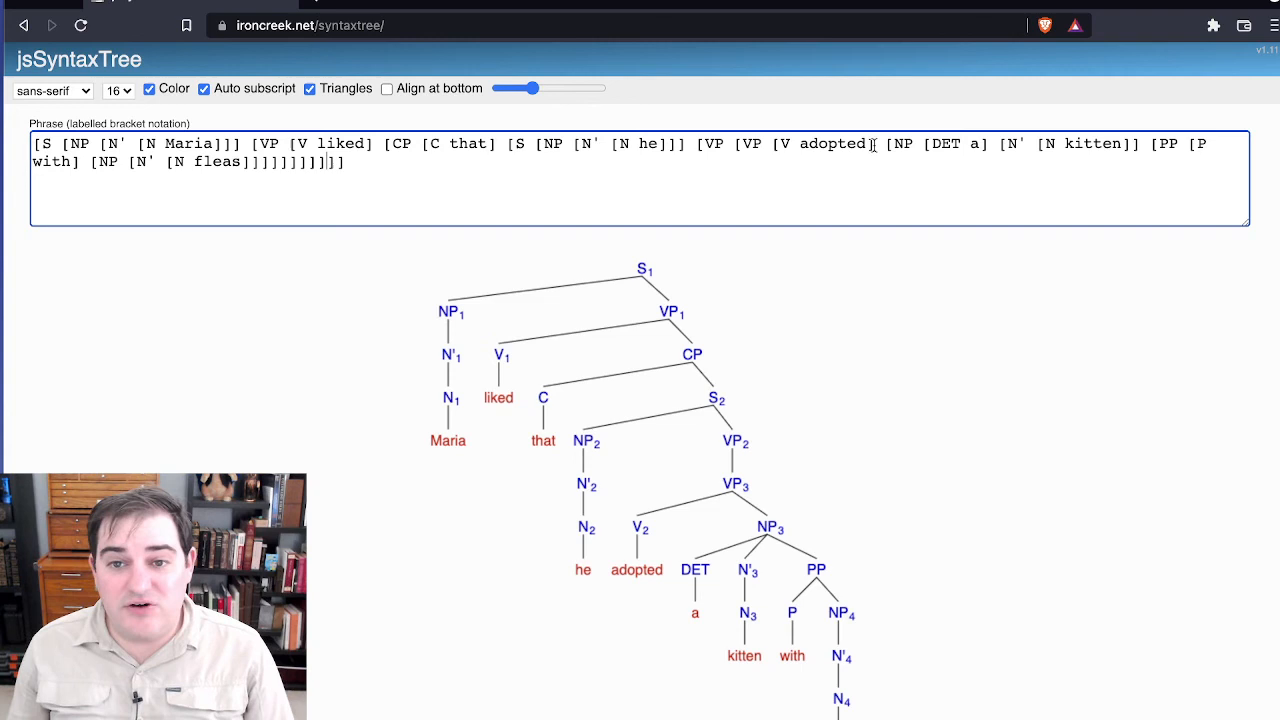
{"action": "type", "text": "["}
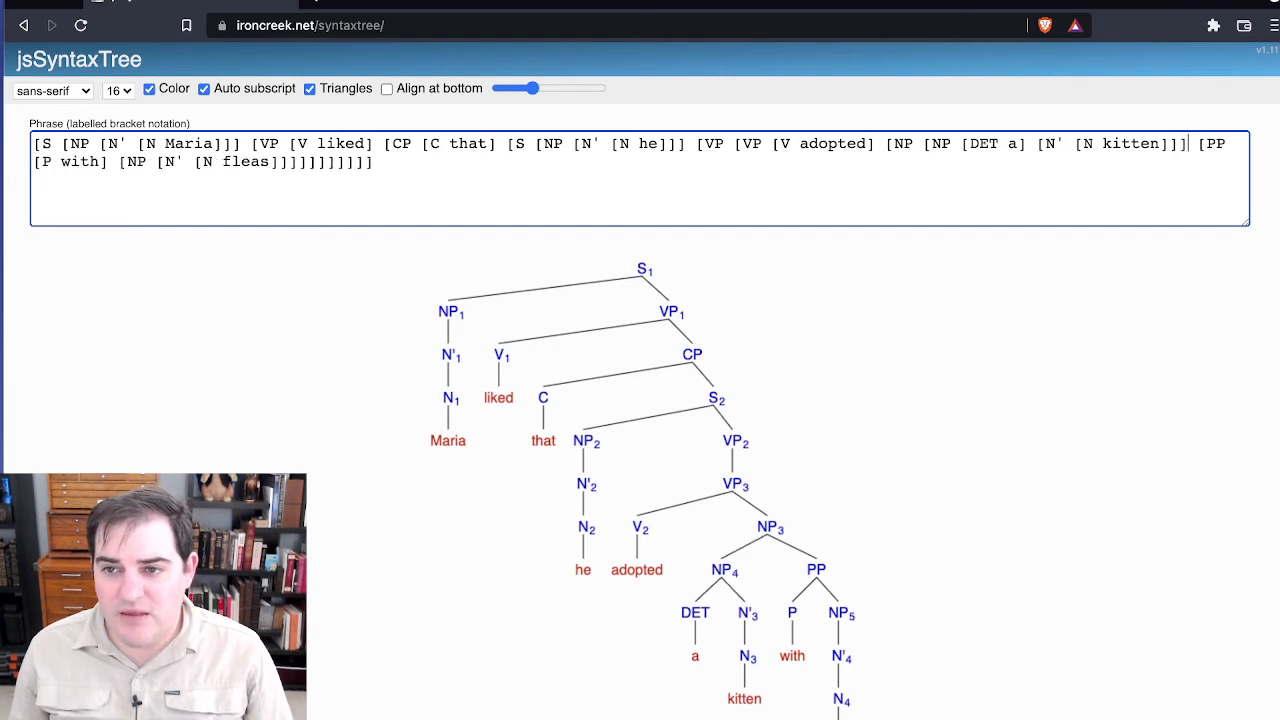
{"action": "mouse_move", "coordinate": [738, 610]}
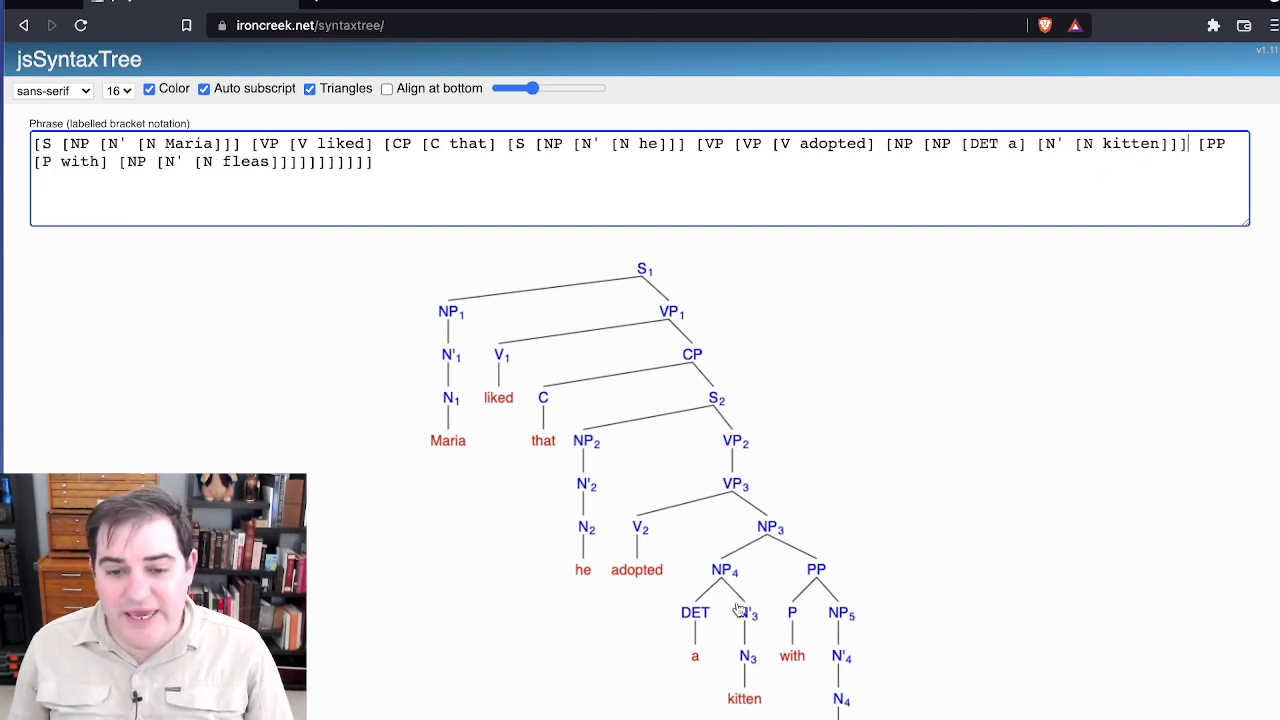
{"action": "scroll", "scroll_direction": "down", "scroll_amount": 3}
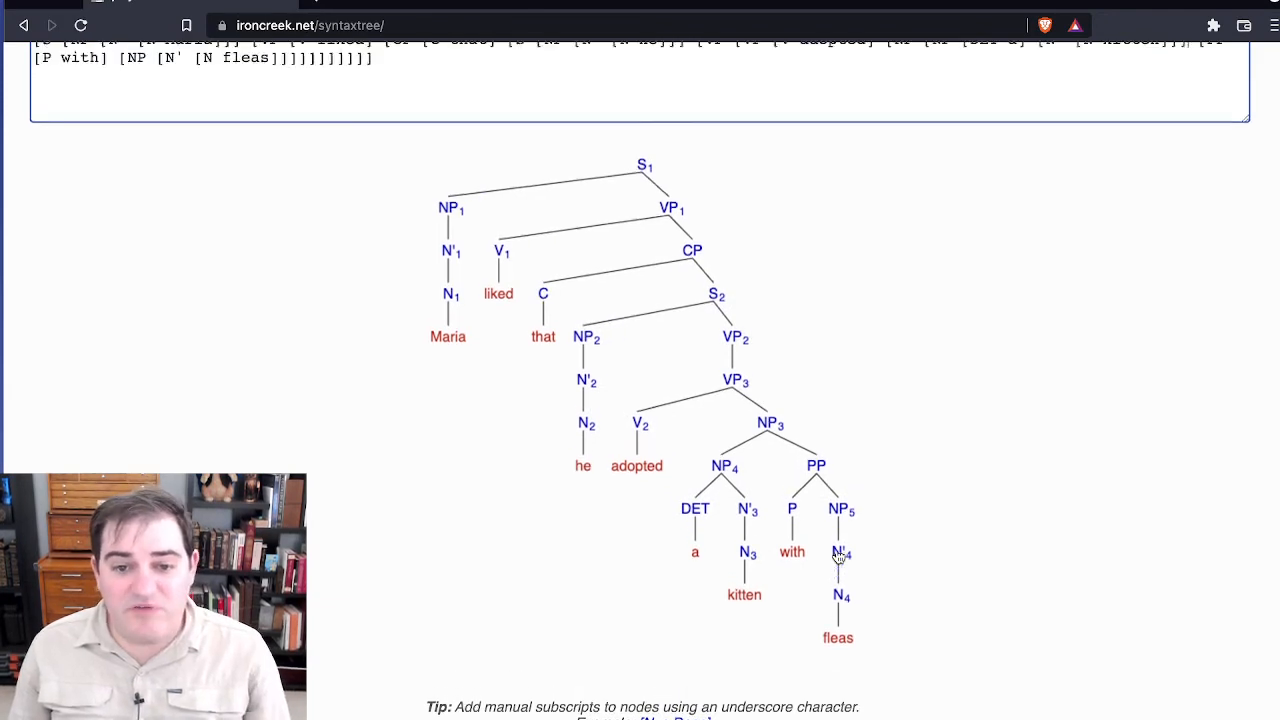
{"action": "scroll", "scroll_direction": "up", "scroll_amount": 3}
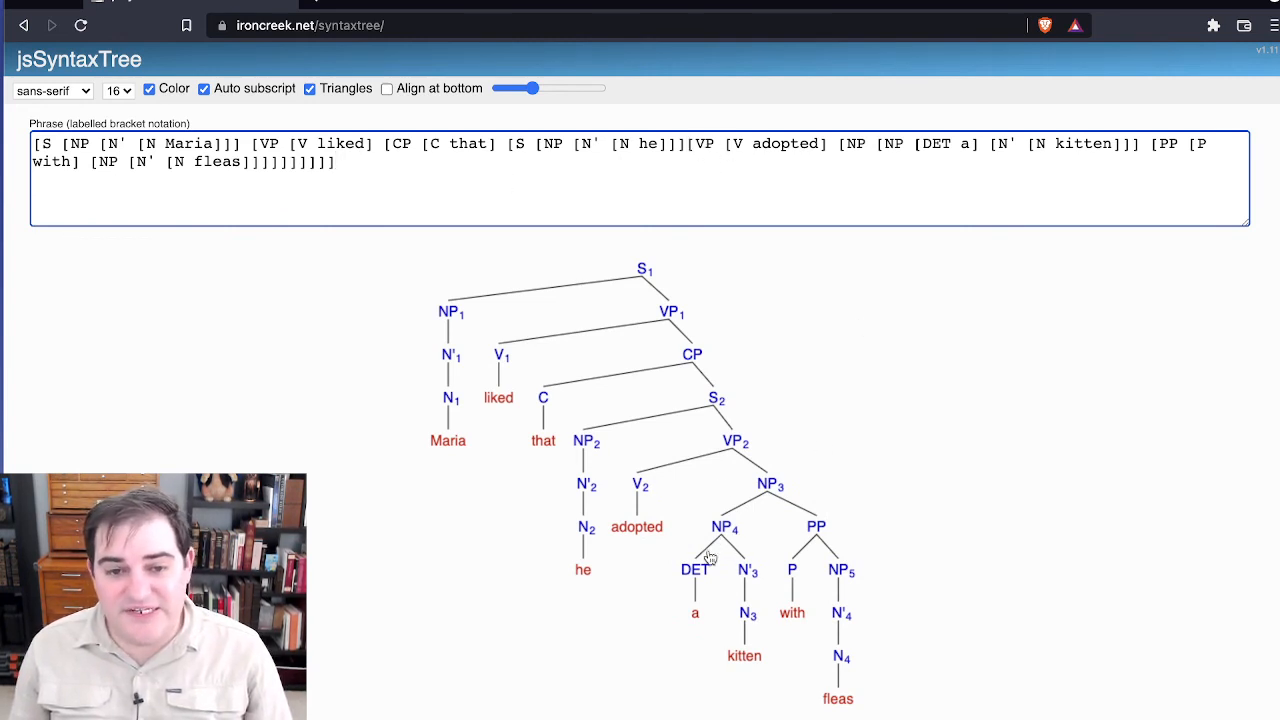
{"action": "mouse_move", "coordinate": [450, 386]}
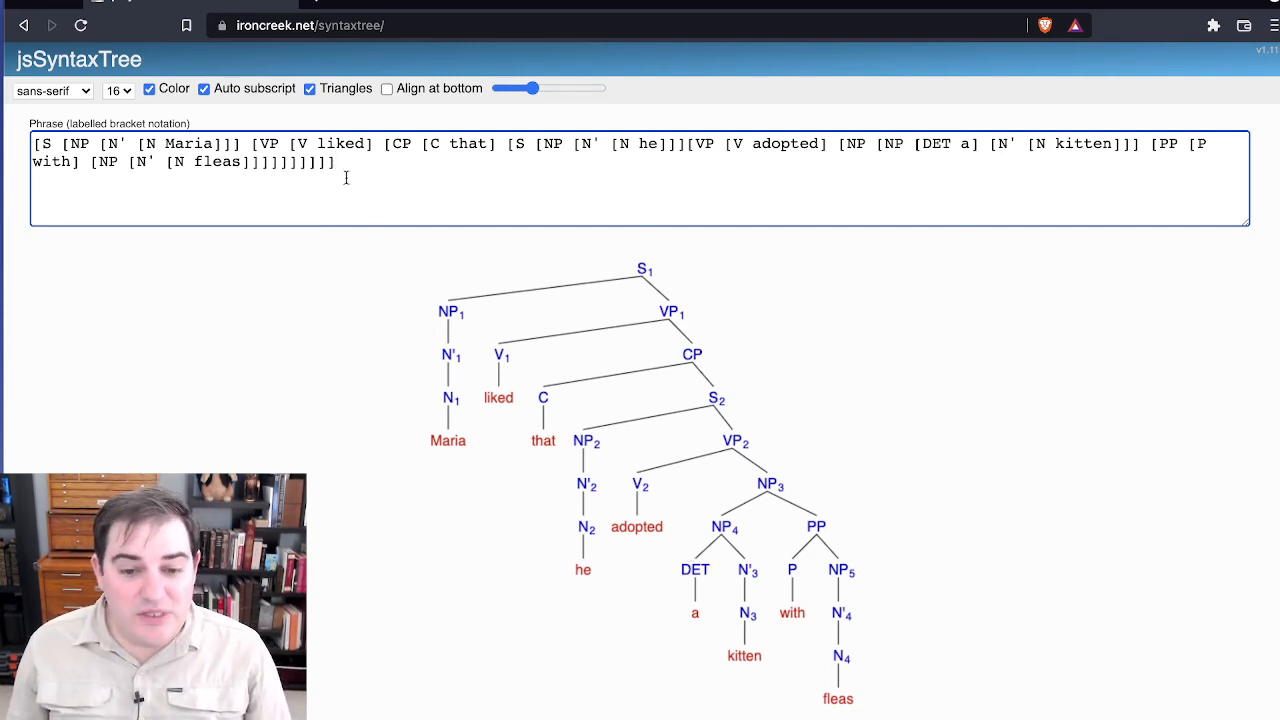
{"action": "mouse_move", "coordinate": [815, 170]}
{"action": "type", "text": "A"}
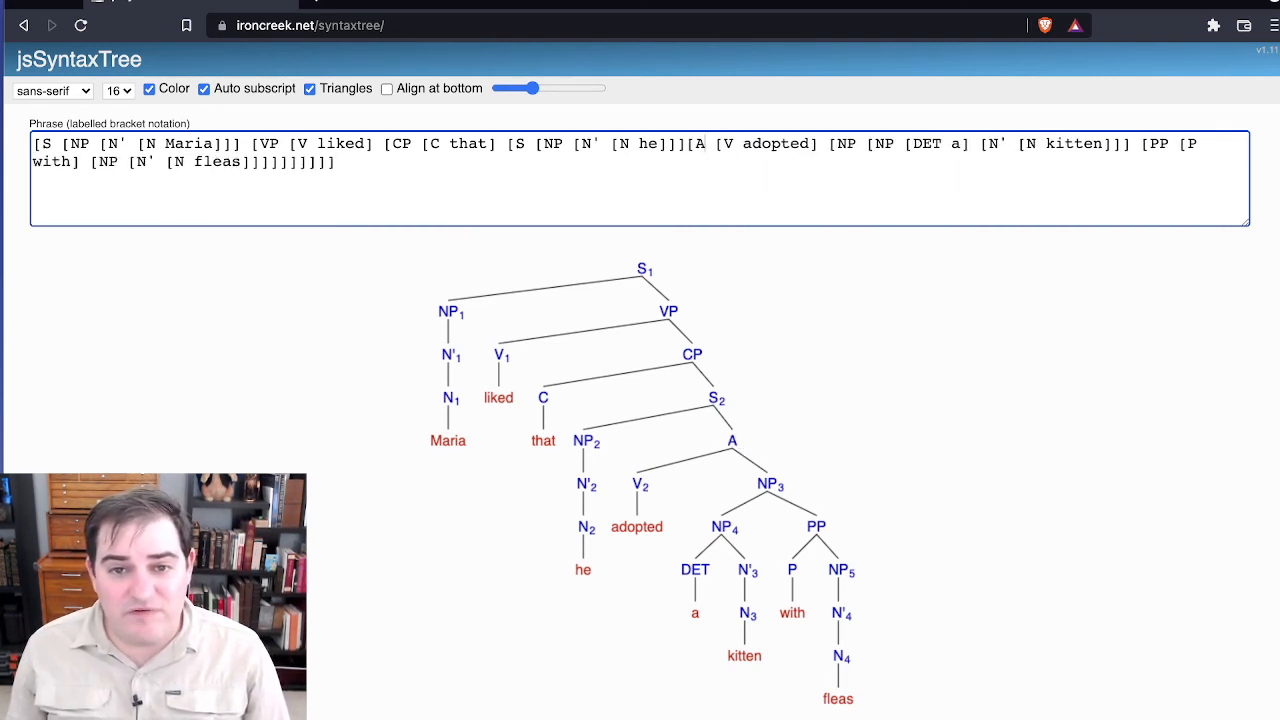
{"action": "type", "text": "doptionPr"}
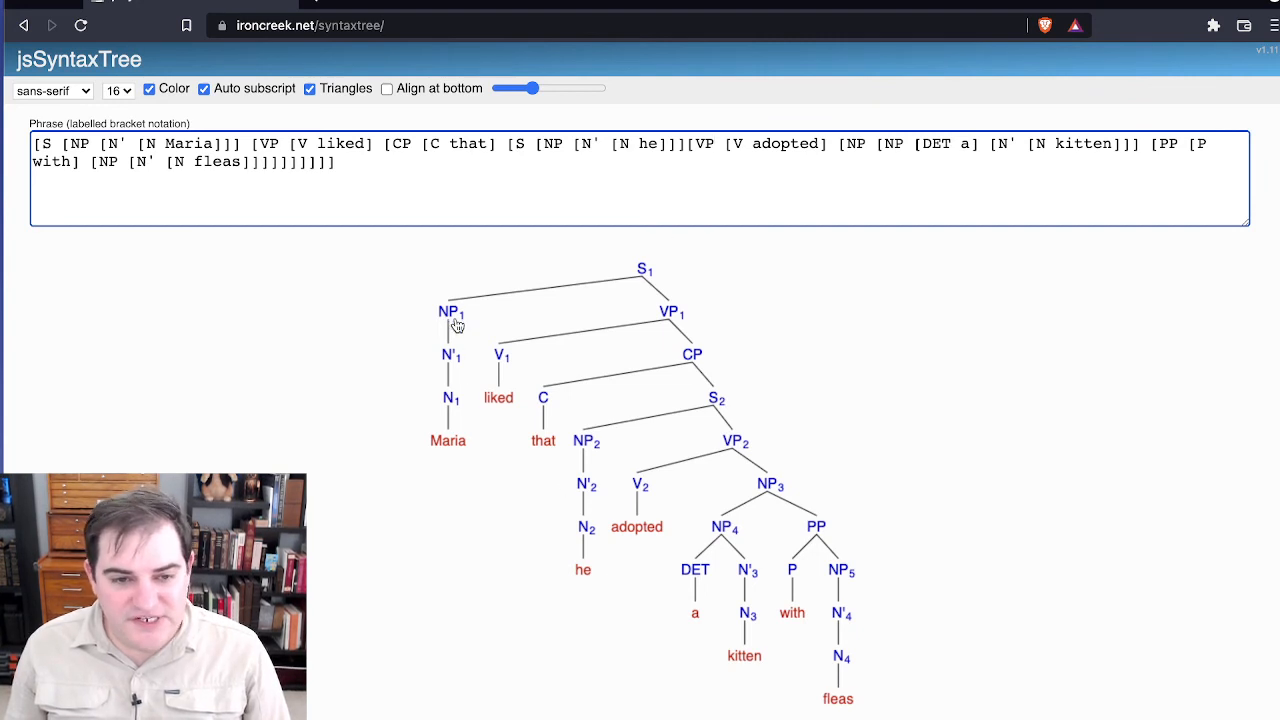
{"action": "mouse_move", "coordinate": [843, 678]}
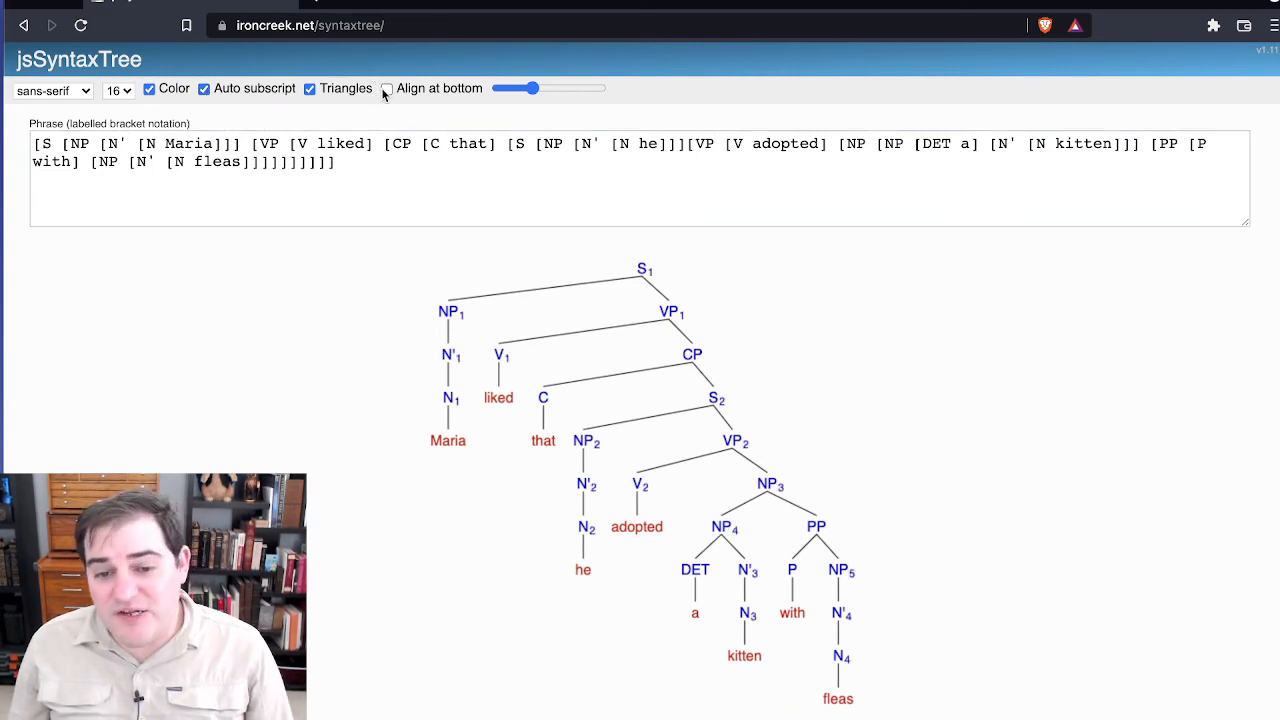
{"action": "left_click", "coordinate": [387, 88]}
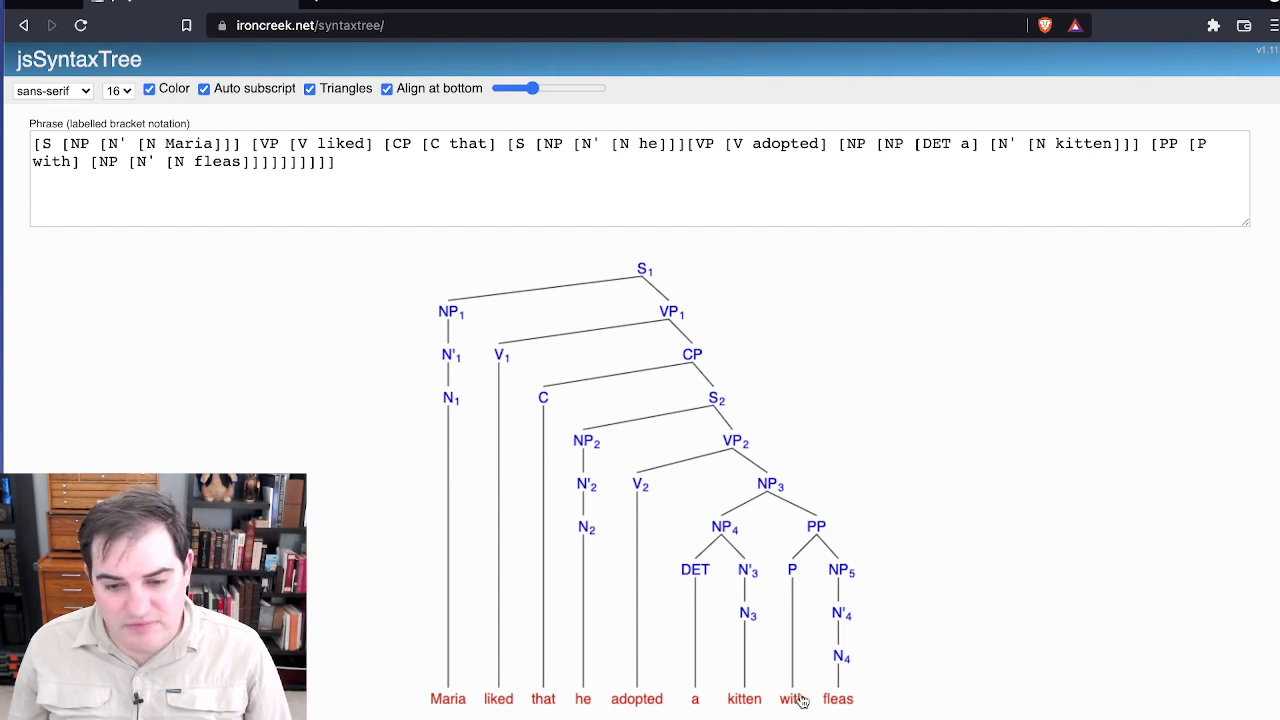
{"action": "mouse_move", "coordinate": [678, 651]}
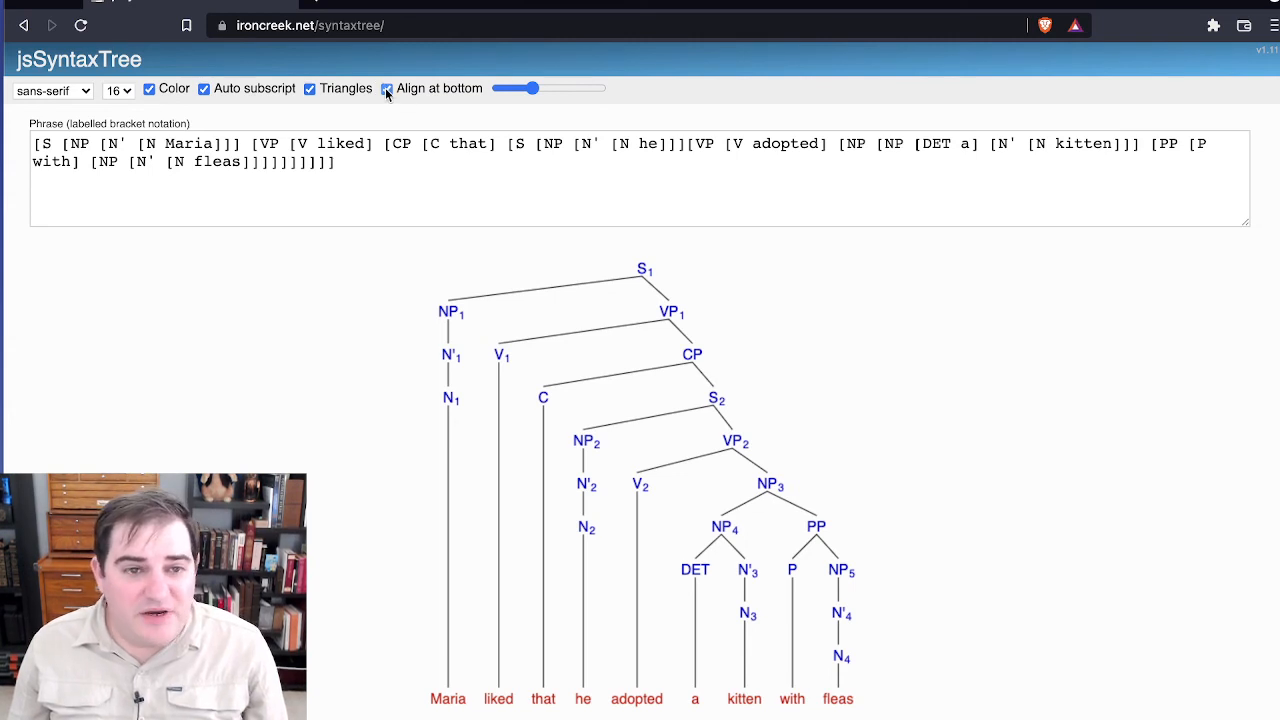
{"action": "left_click", "coordinate": [387, 88]}
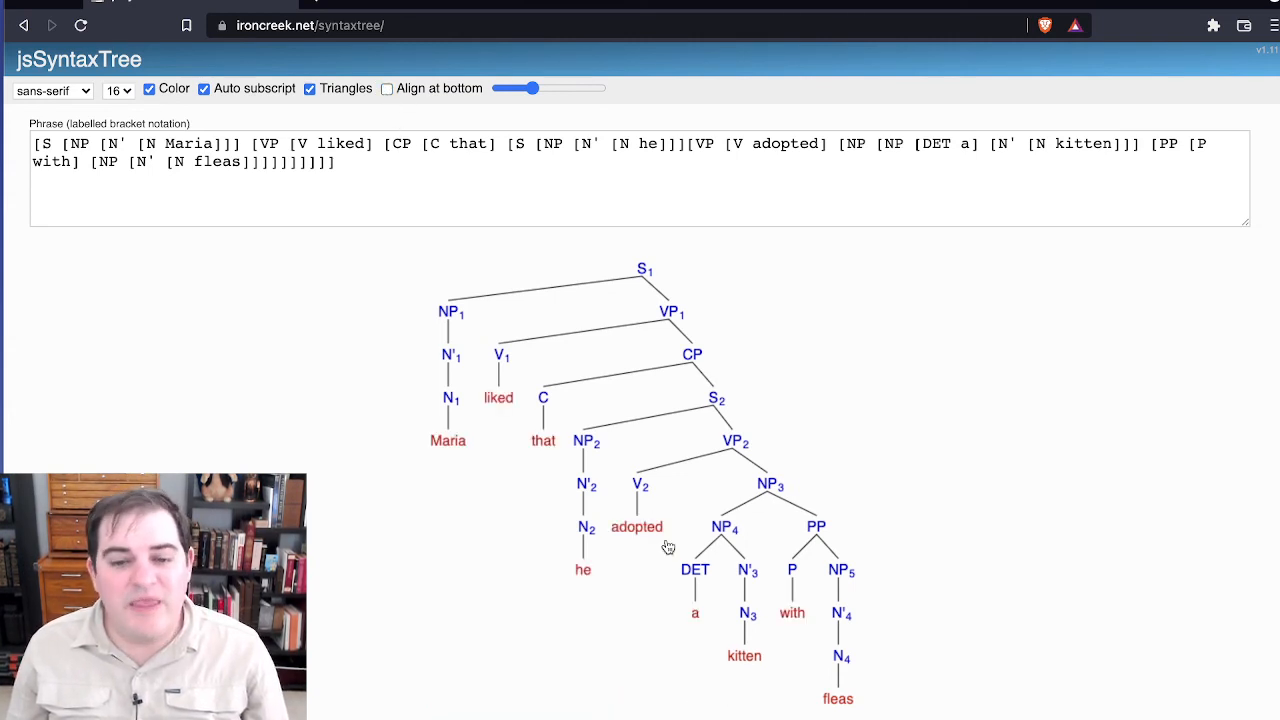
{"action": "mouse_move", "coordinate": [589, 261]}
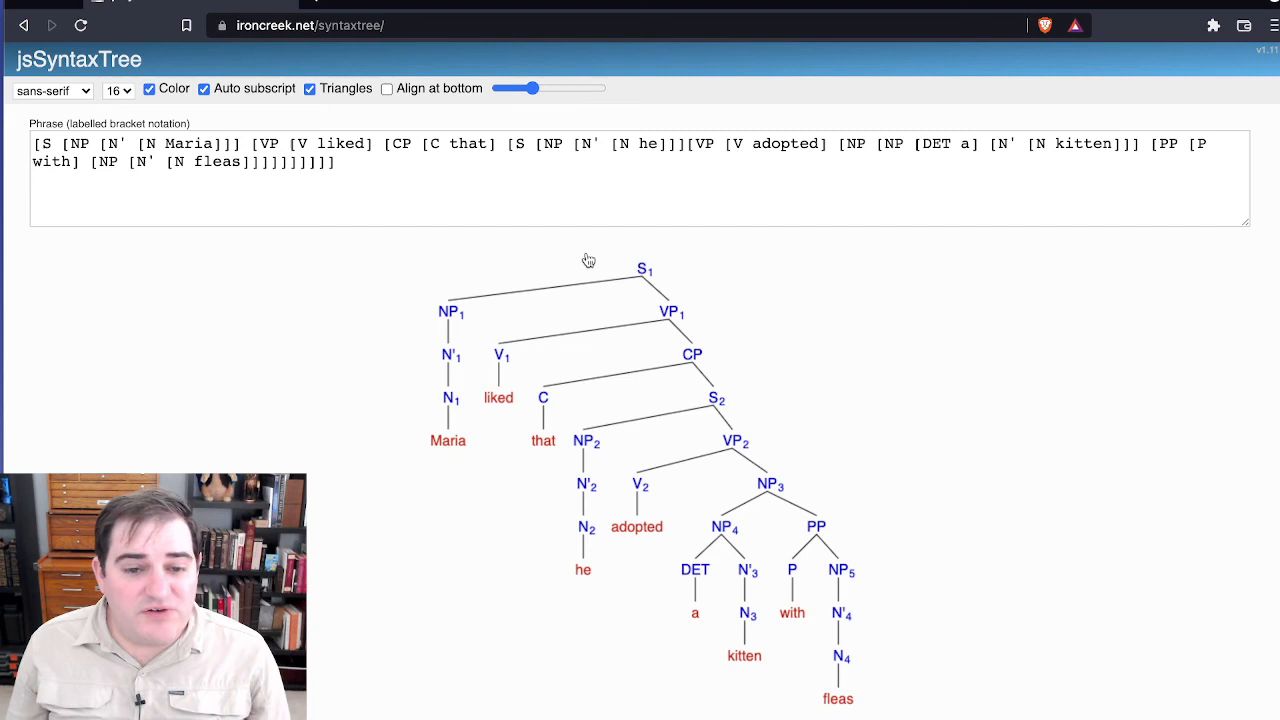
{"action": "left_click", "coordinate": [543, 158]}
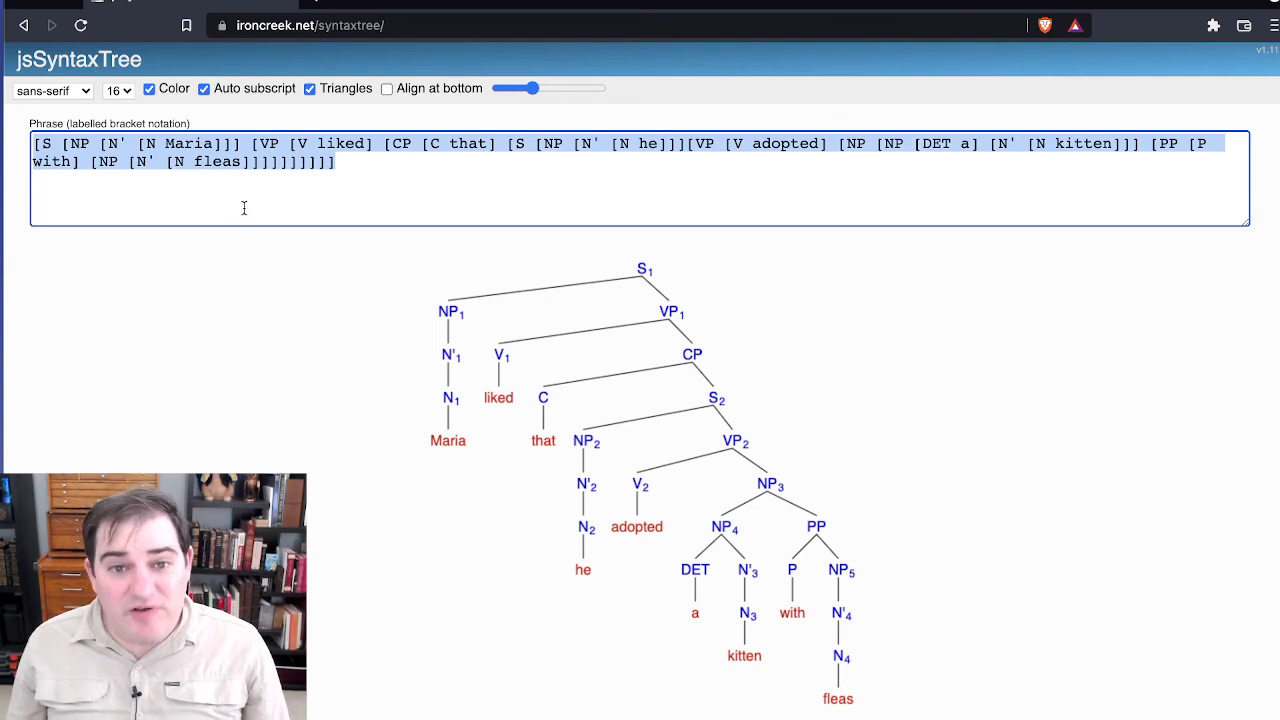
{"action": "mouse_move", "coordinate": [325, 306]}
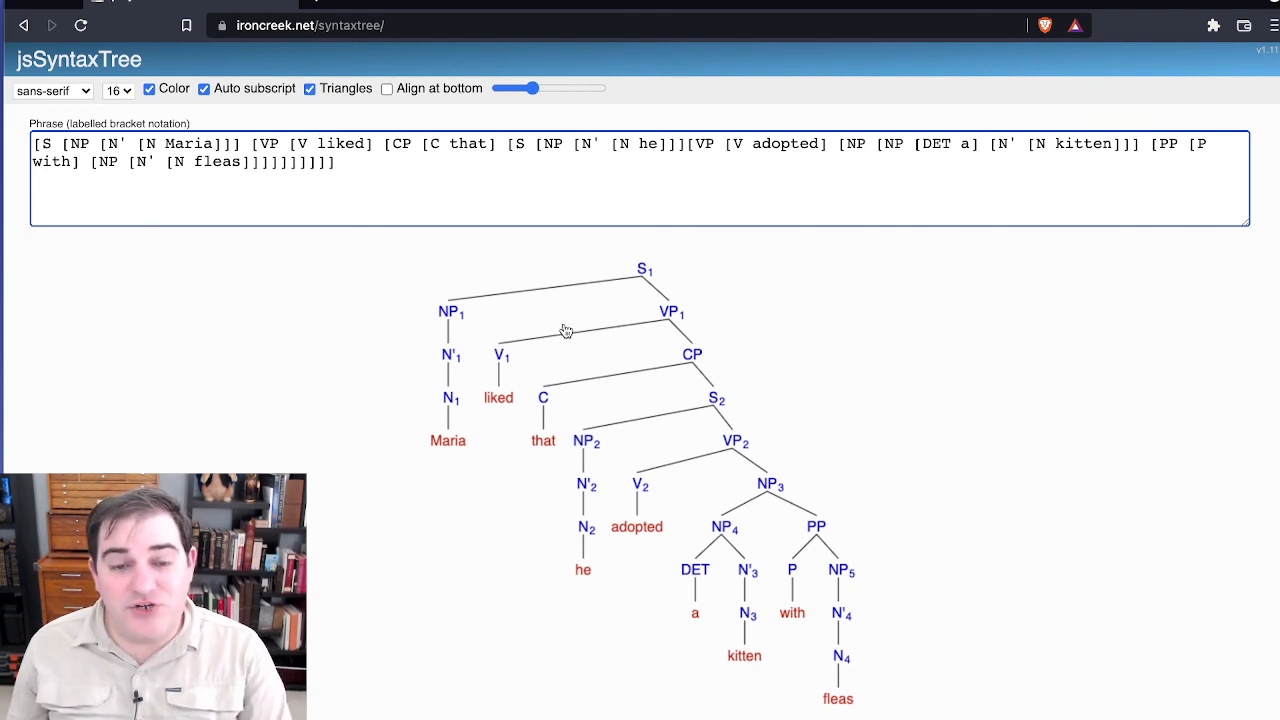
{"action": "mouse_move", "coordinate": [662, 386]}
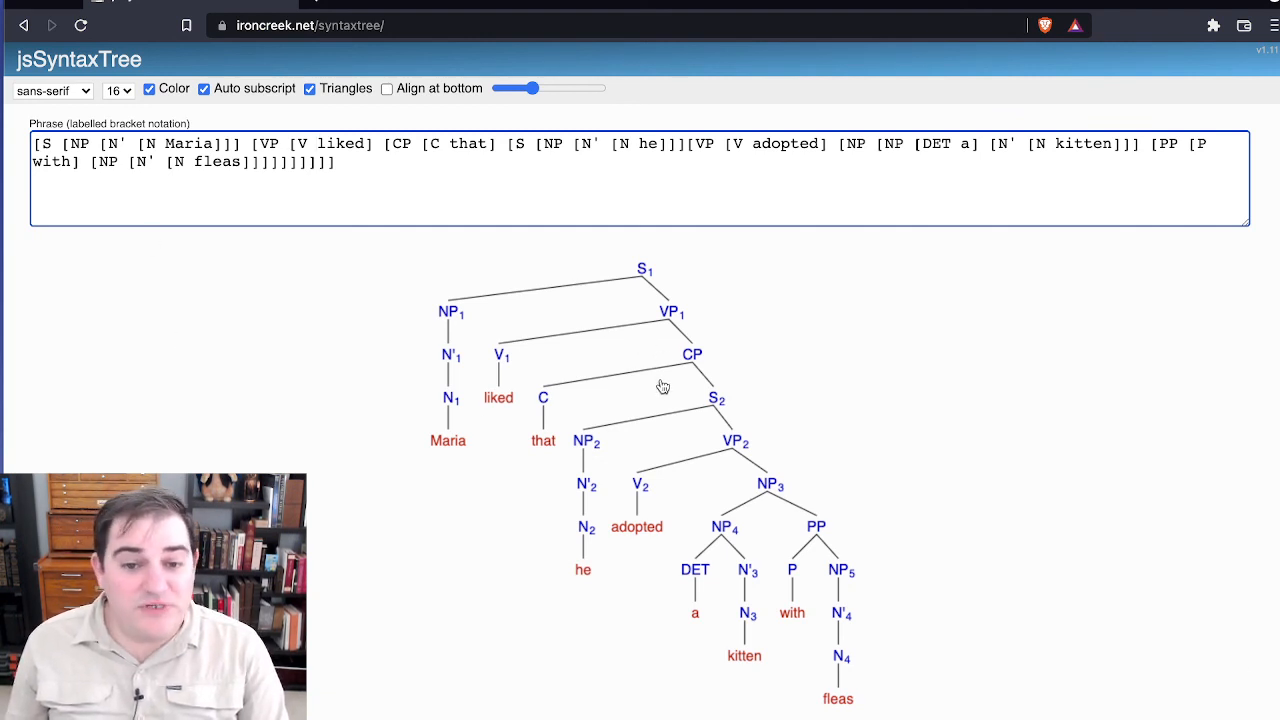
{"action": "mouse_move", "coordinate": [681, 416]}
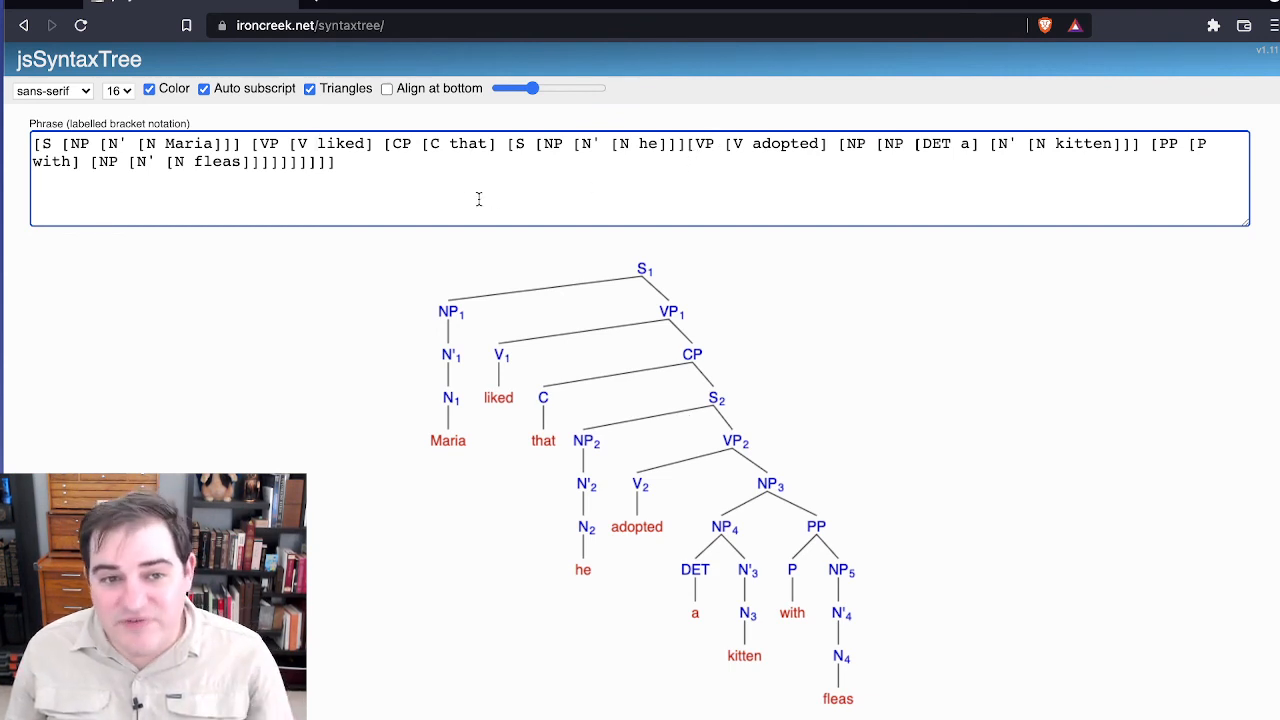
{"action": "type", "text": ")"}
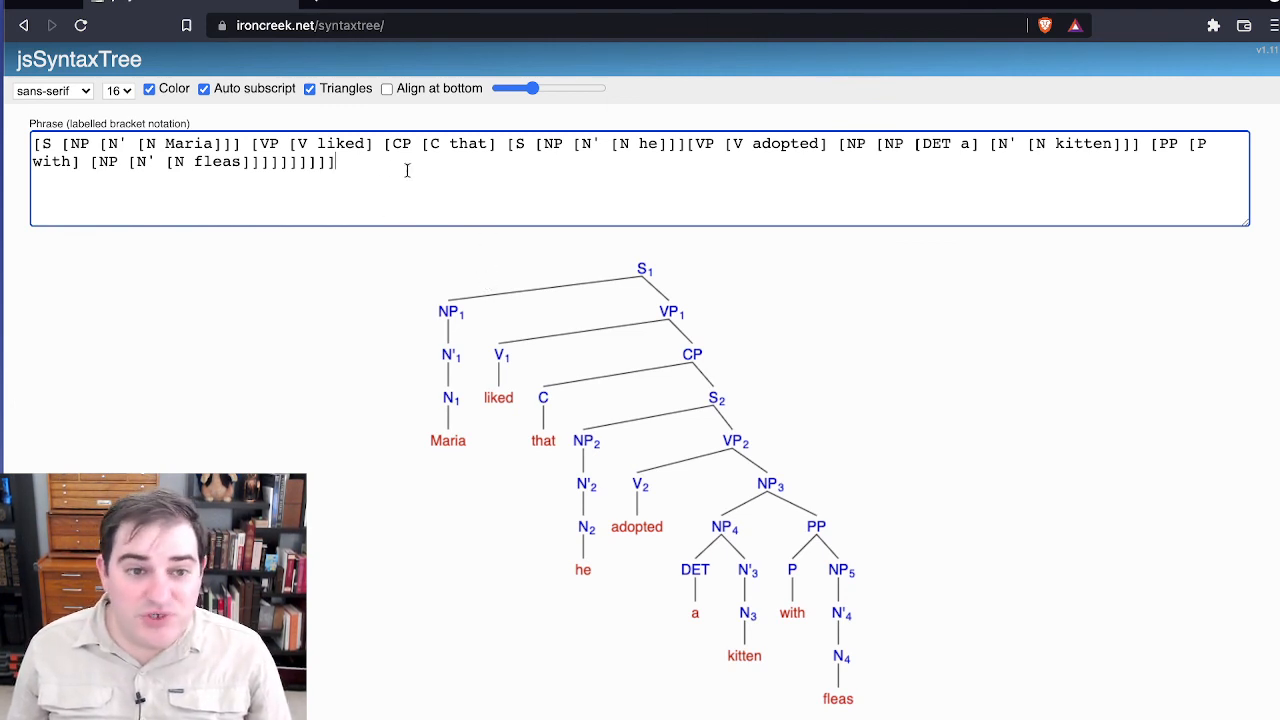
{"action": "mouse_move", "coordinate": [516, 273]}
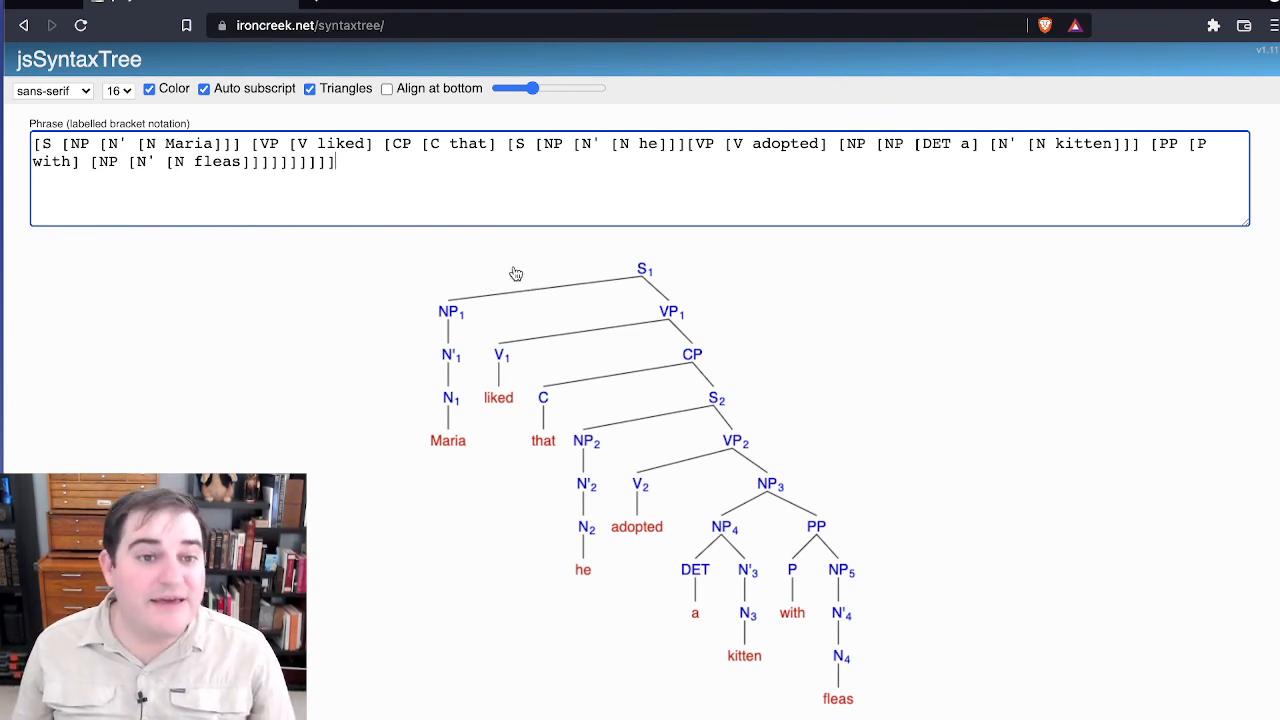
{"action": "mouse_move", "coordinate": [388, 261]}
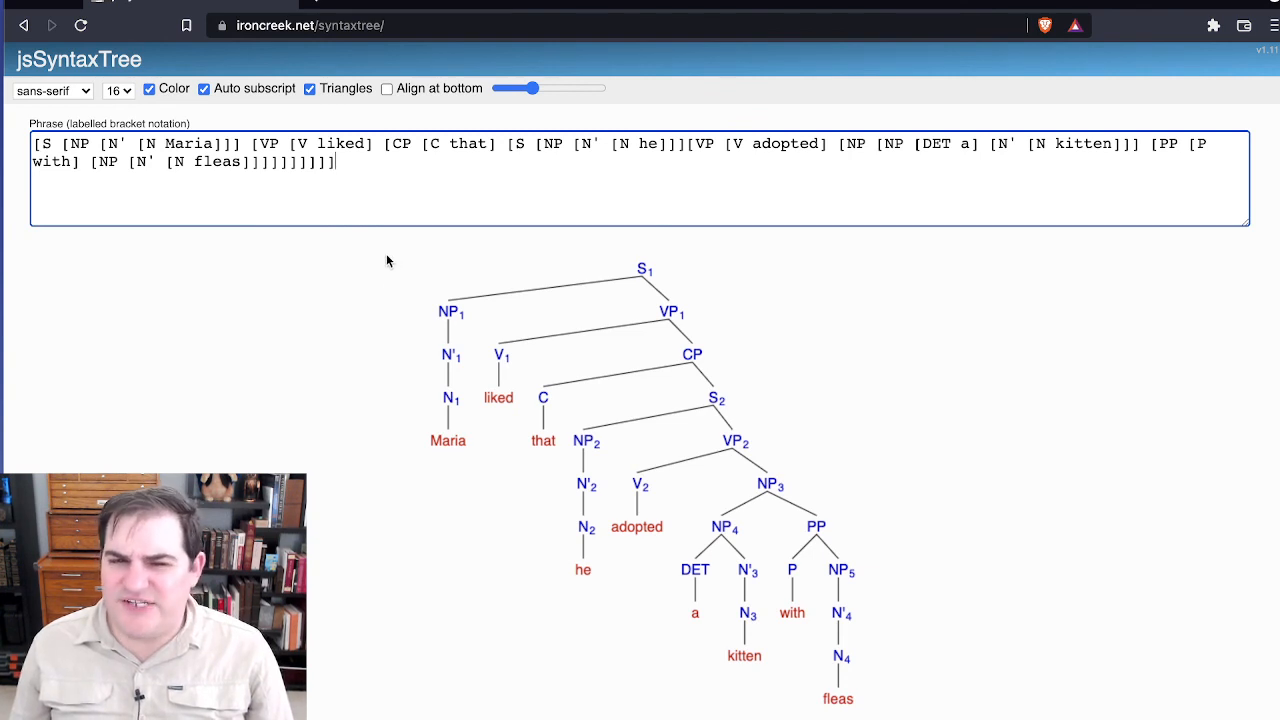
{"action": "left_click", "coordinate": [385, 143]}
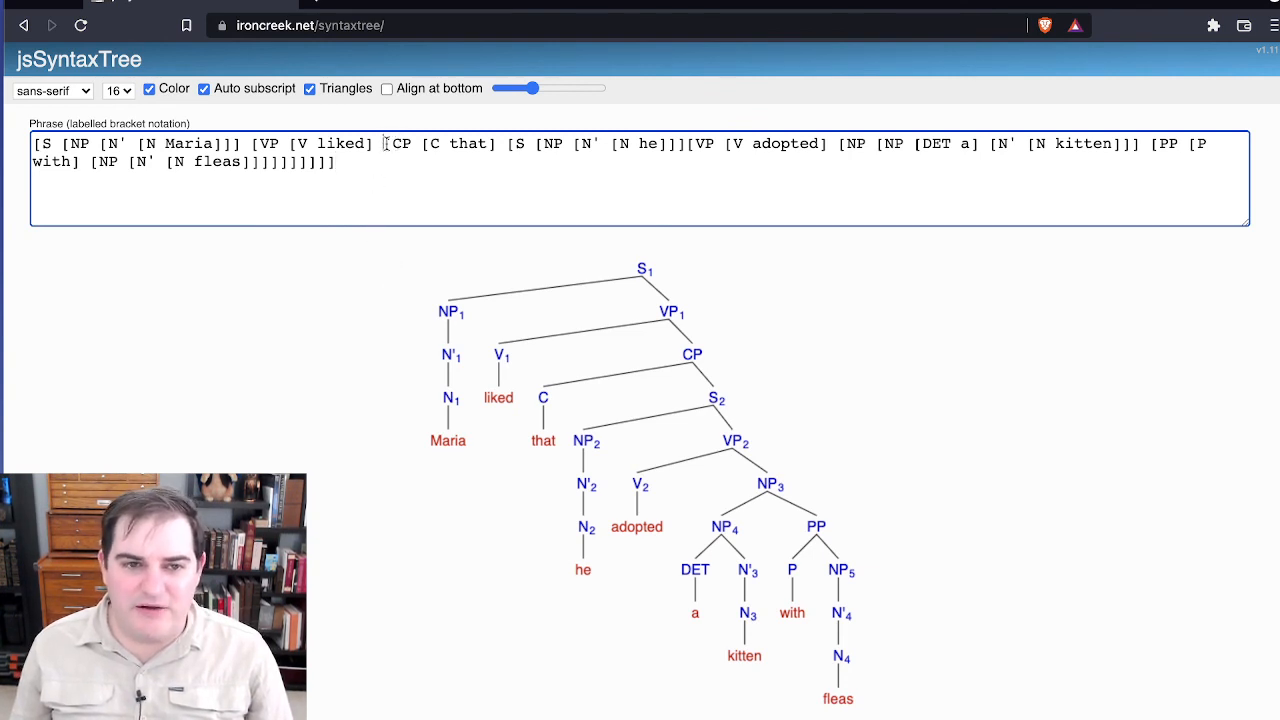